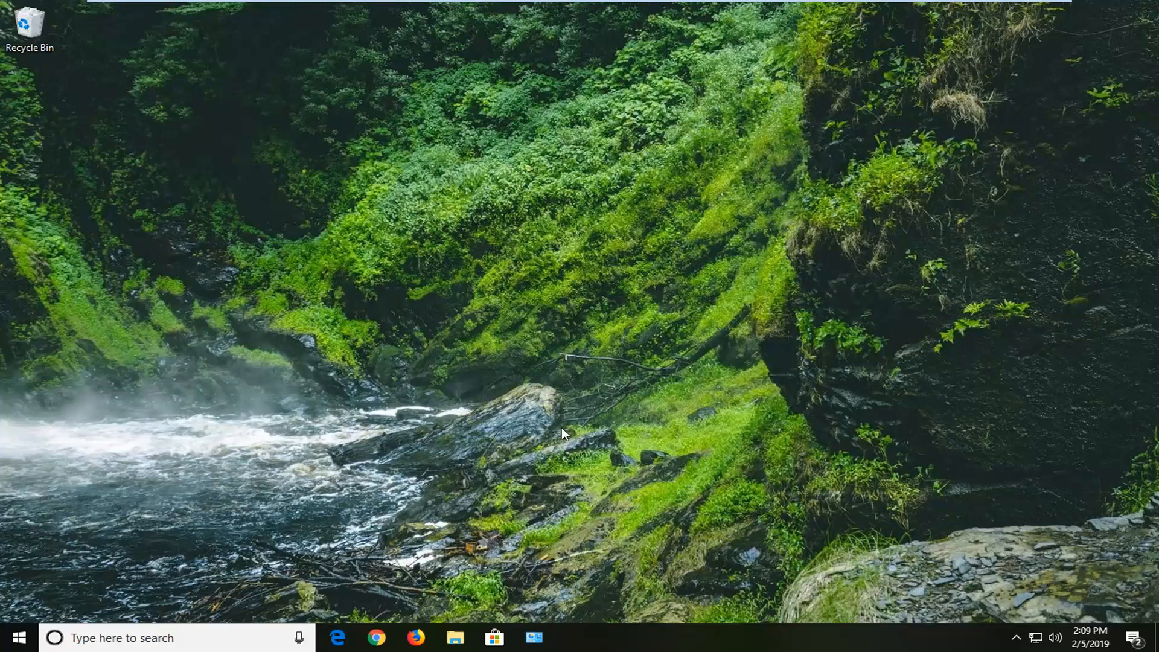
mouse_move(477, 243)
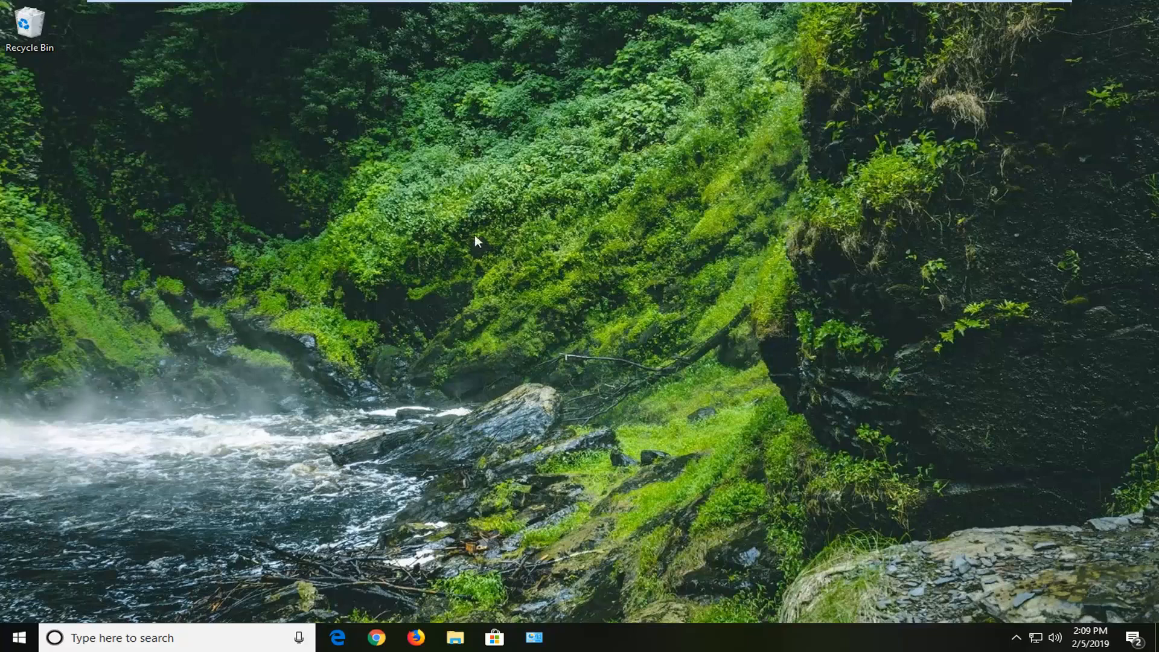
mouse_move(424, 302)
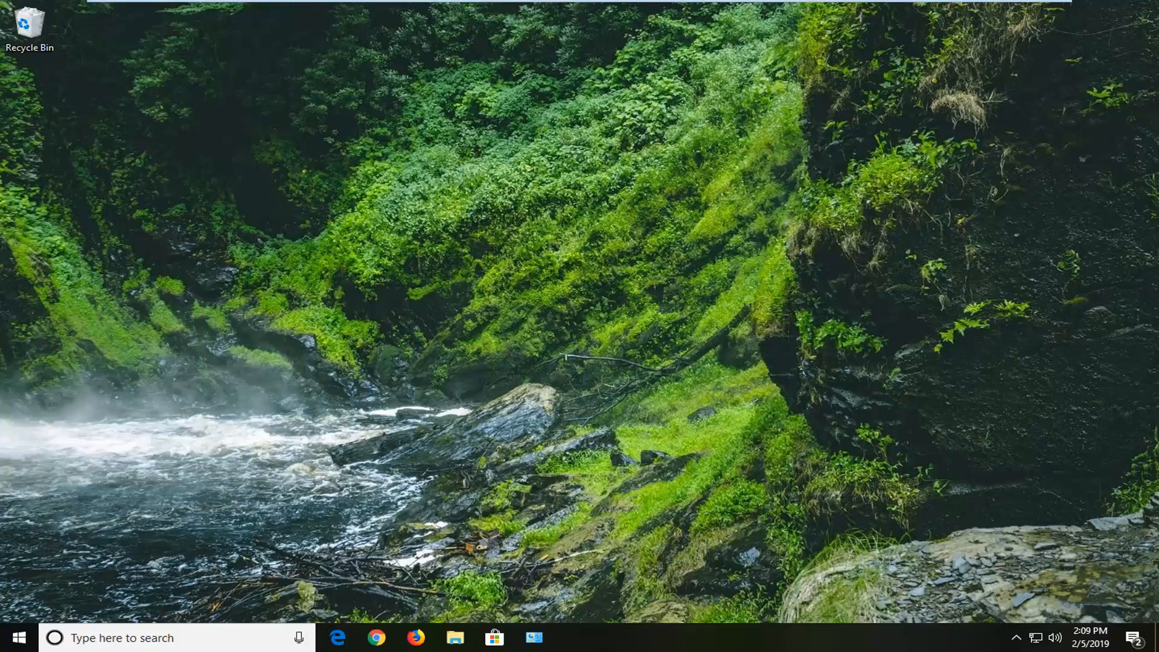
- Launch Registry Editor from a Start menu search for regedit and approve the UAC prompt
click(23, 638)
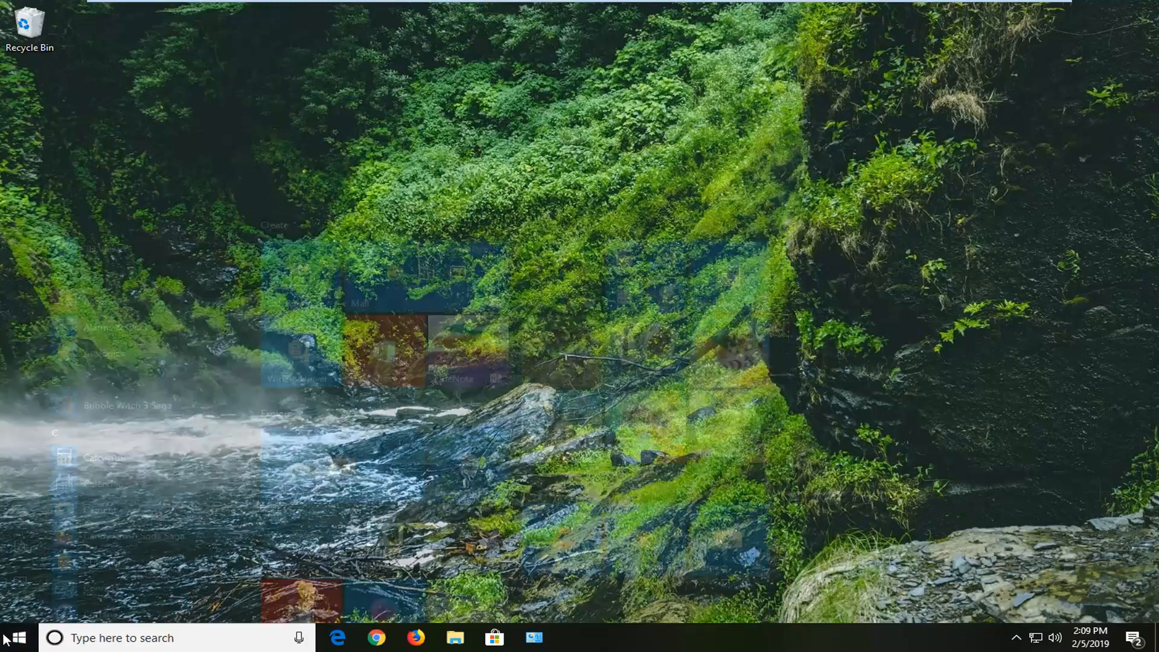
click(19, 635)
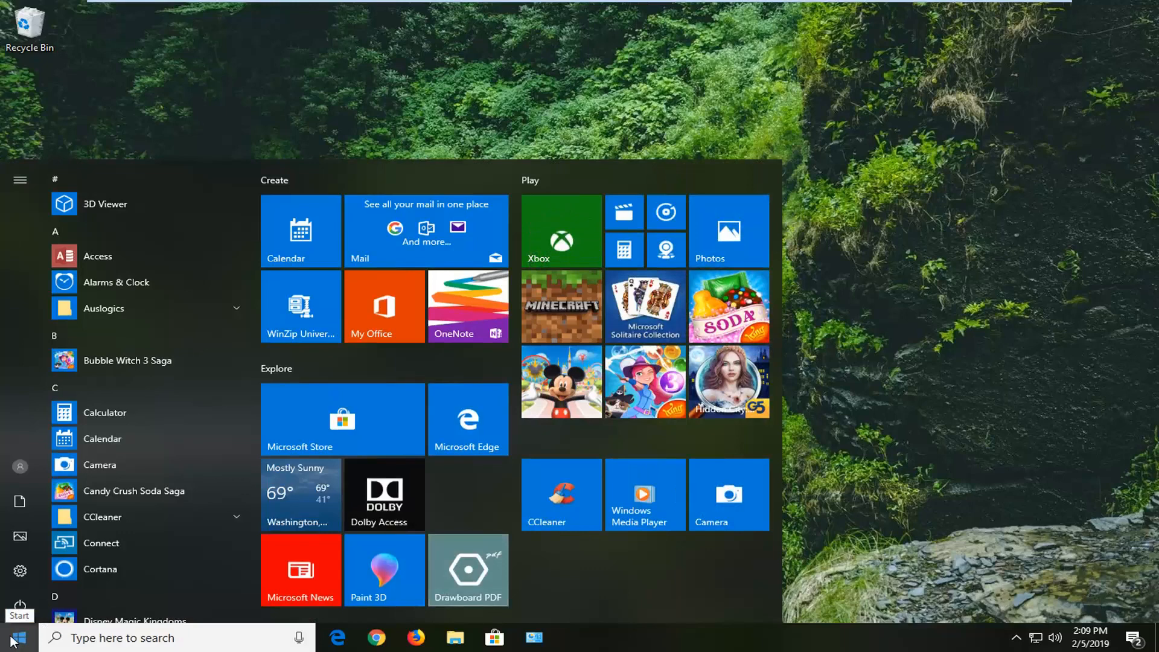
text(regedit)
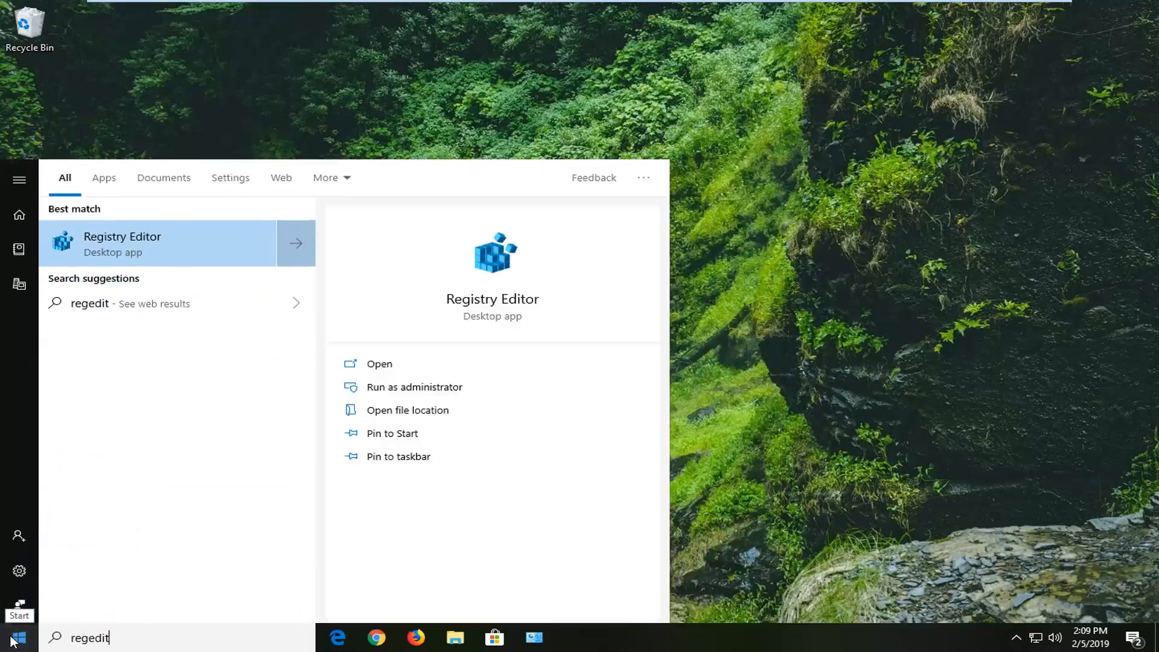
mouse_move(109, 287)
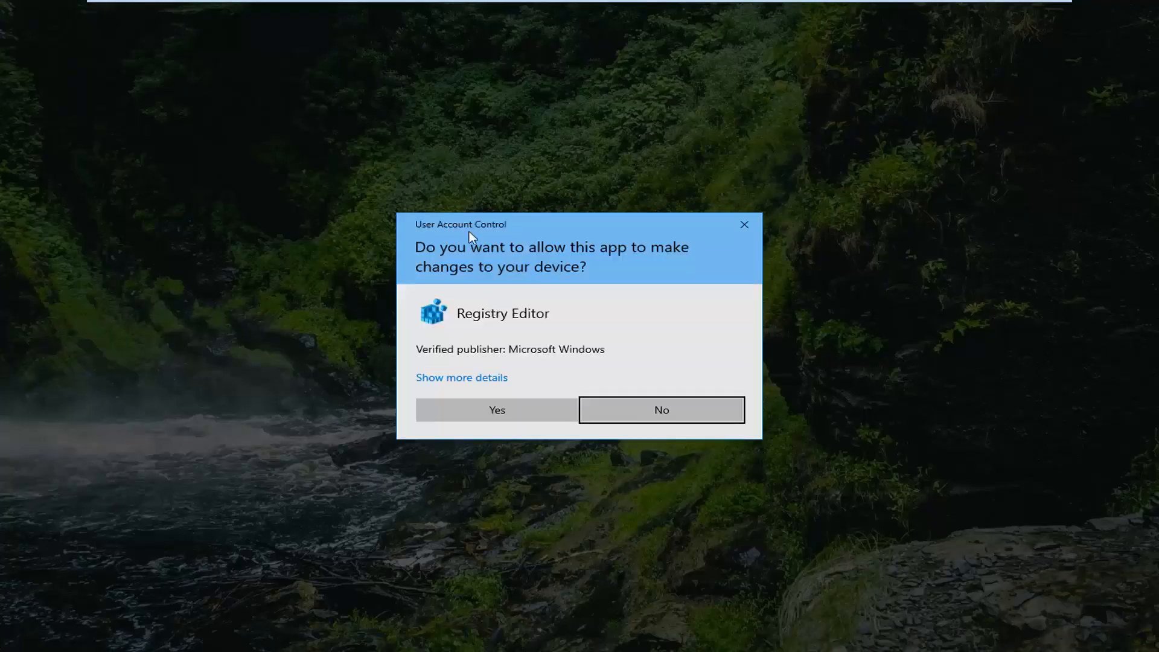
mouse_move(469, 432)
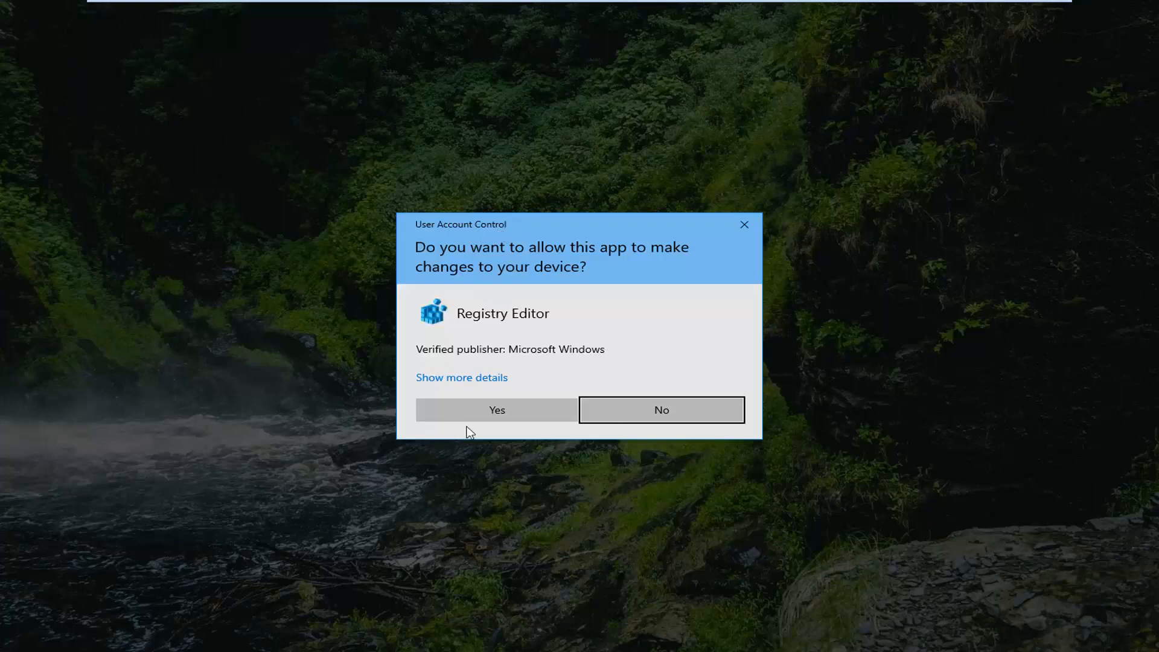
click(497, 410)
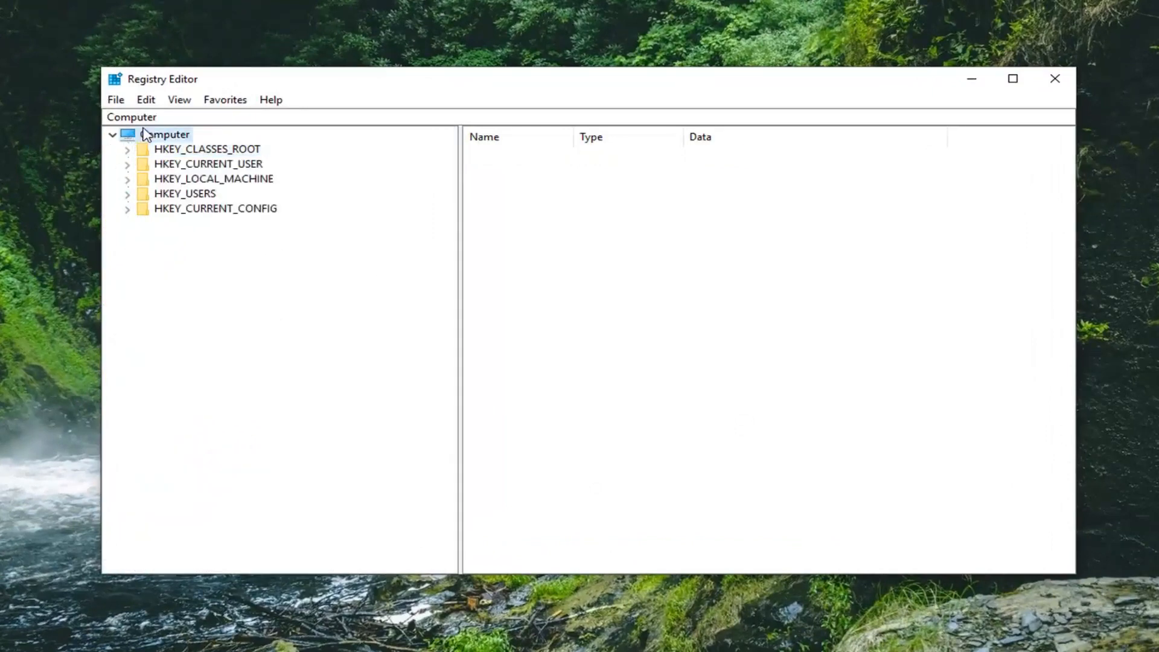
click(148, 134)
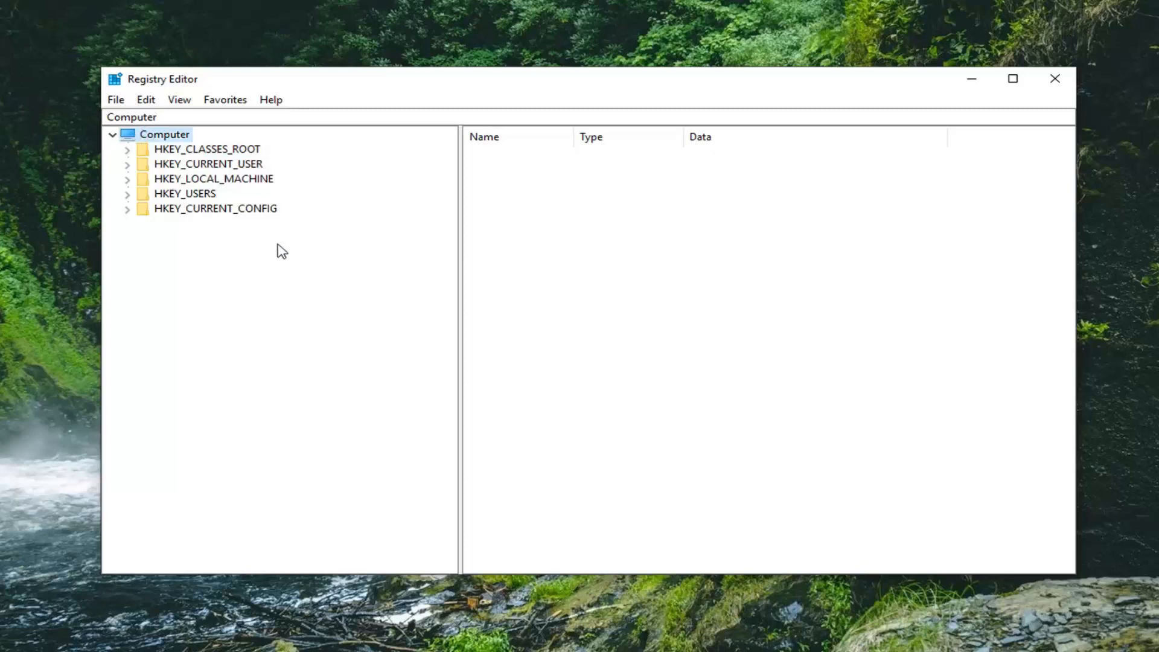
mouse_move(120, 163)
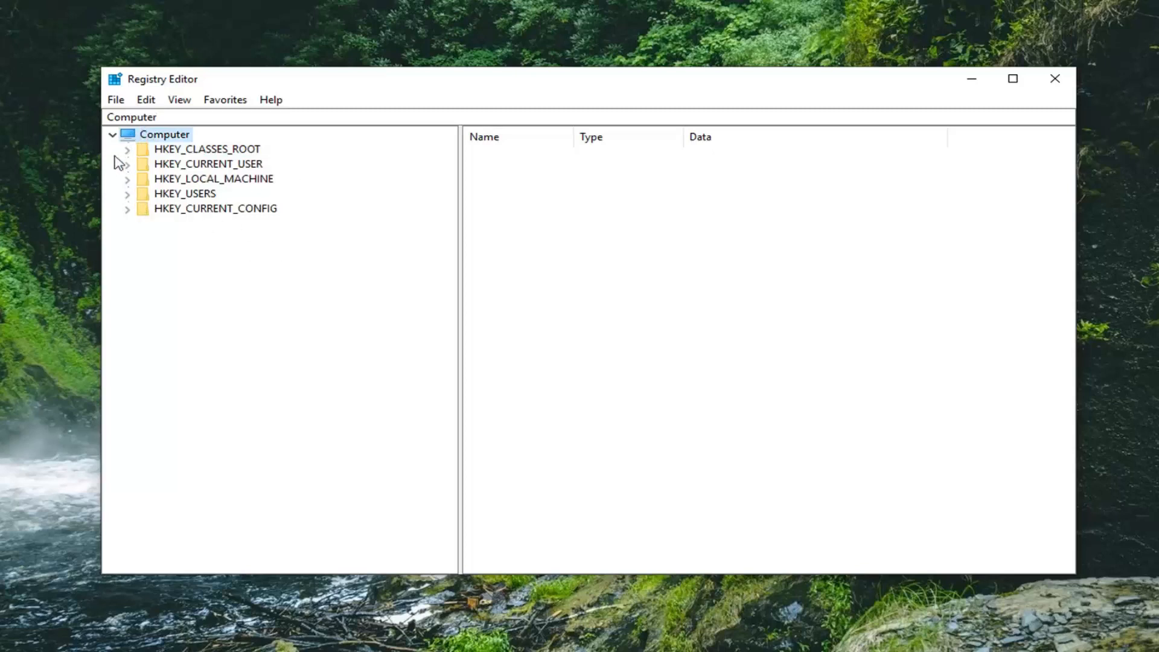
click(115, 99)
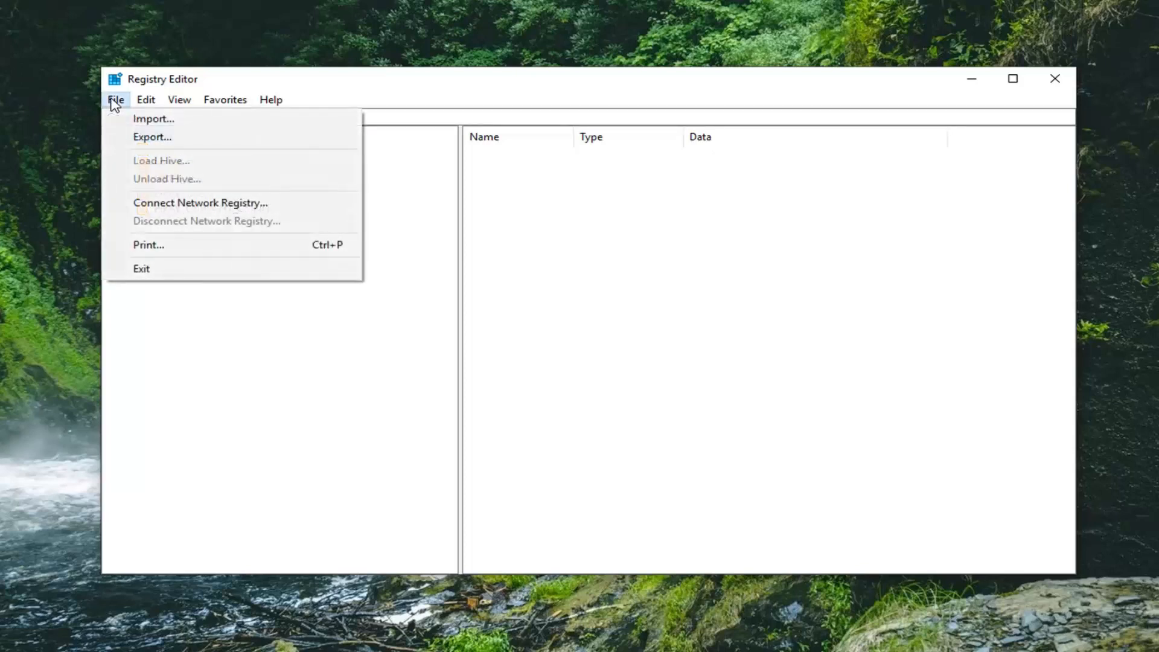
click(151, 137)
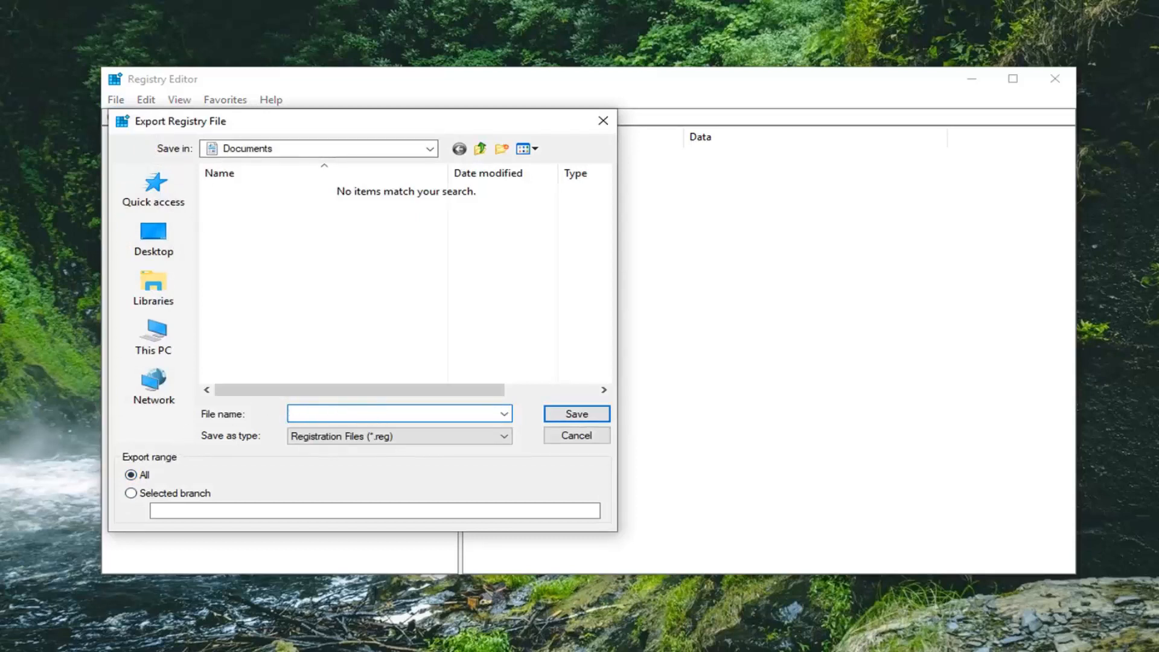
click(397, 414)
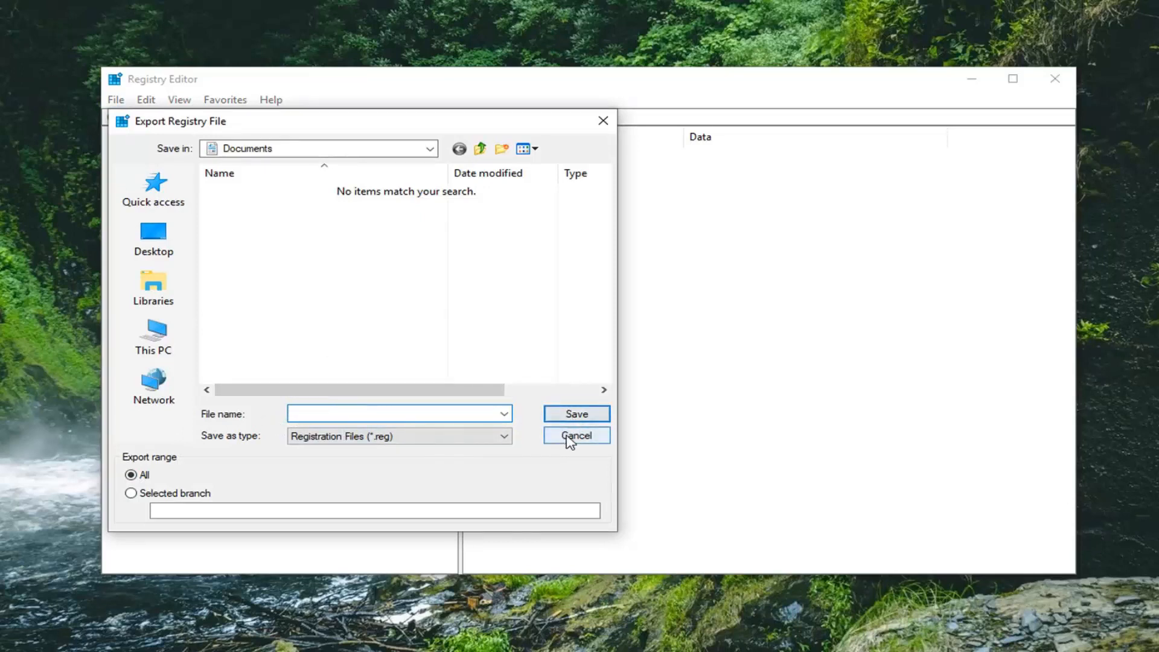
click(577, 435)
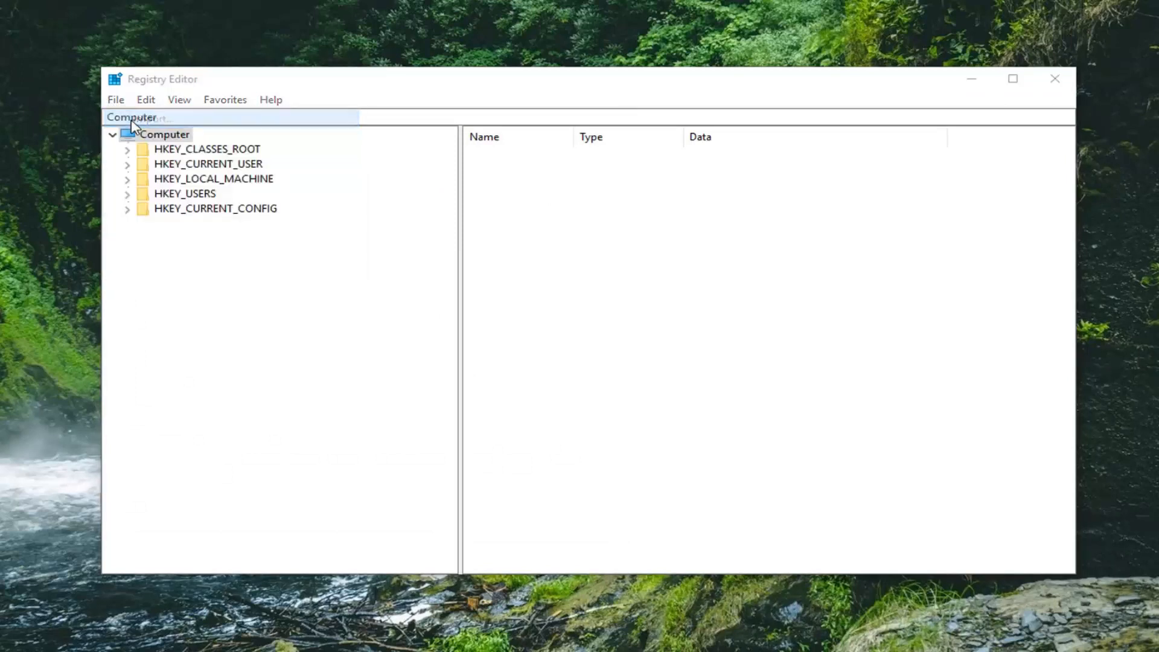
click(115, 99)
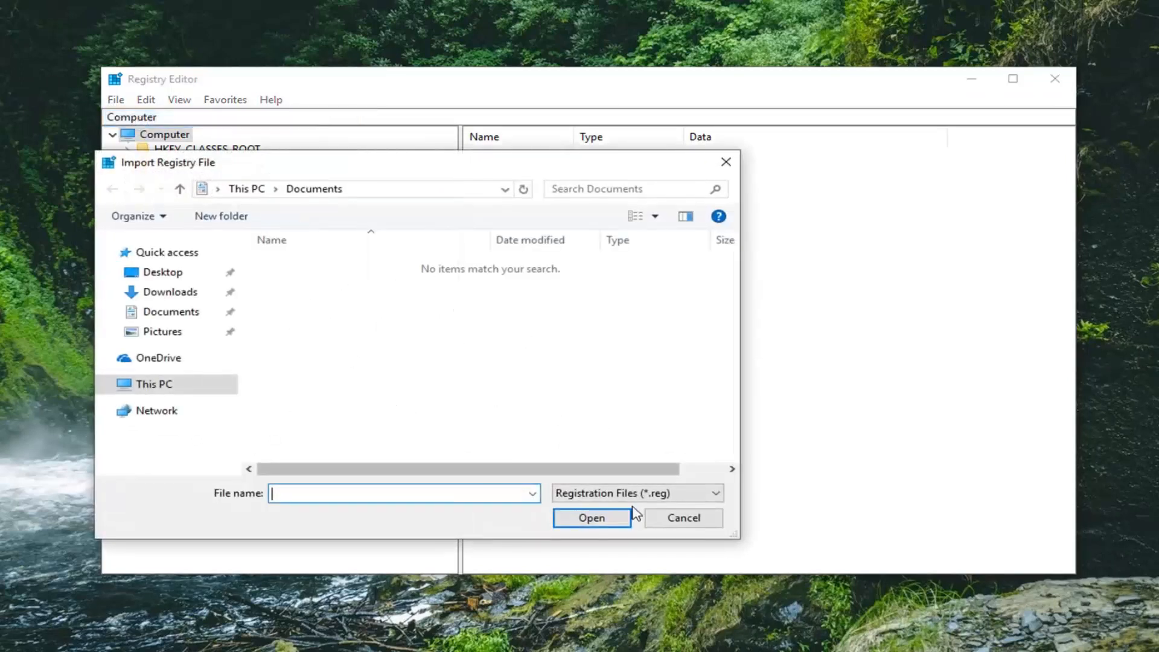
click(684, 517)
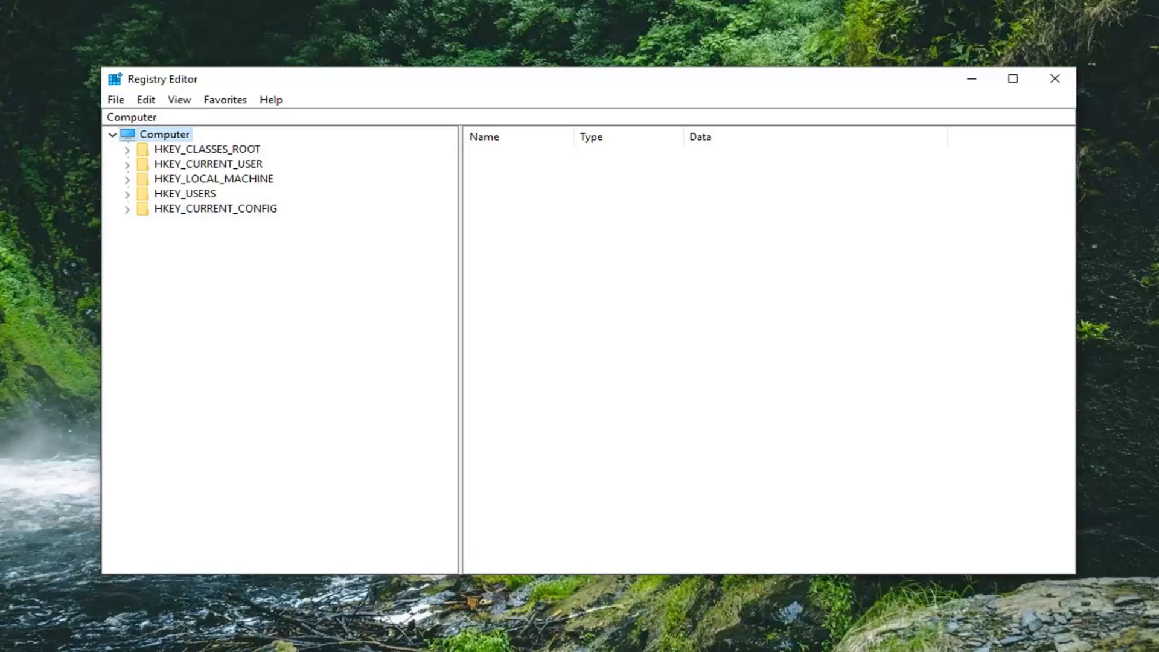
mouse_move(222, 179)
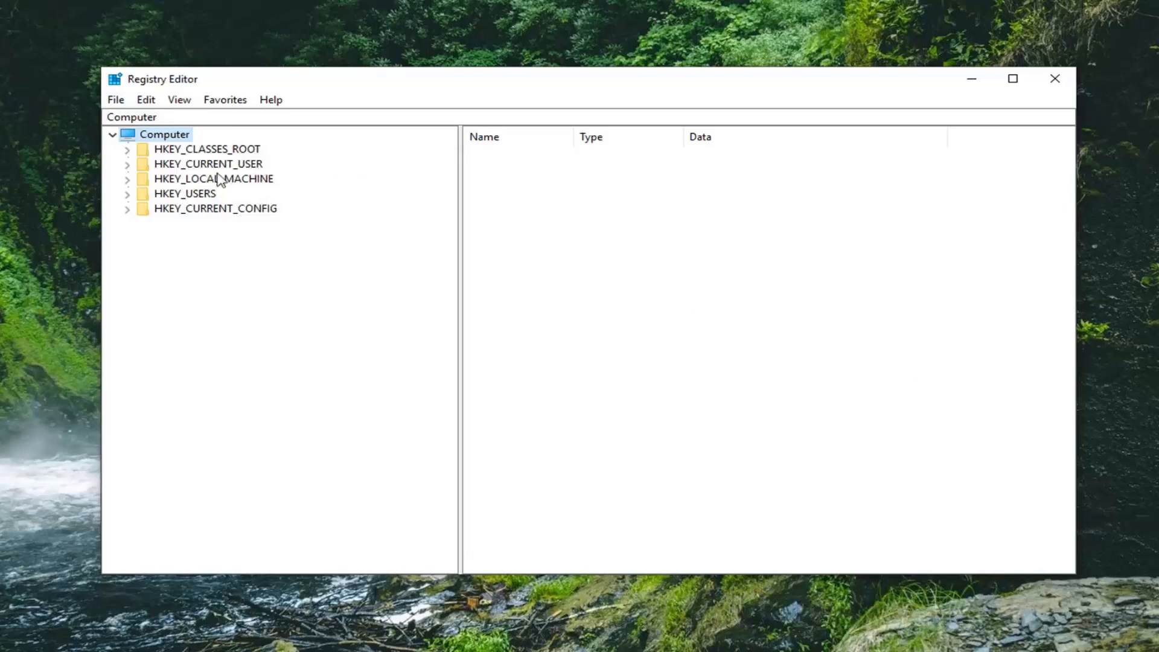
- Select and expand the HKEY_LOCAL_MACHINE hive in the registry tree
click(214, 179)
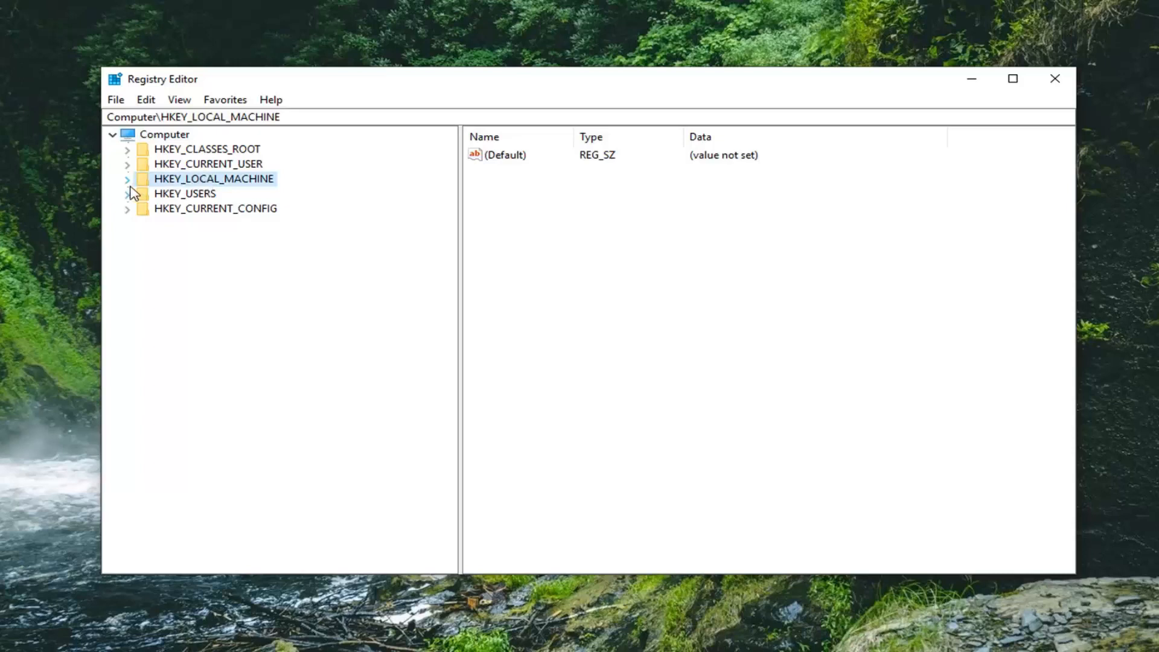
click(128, 178)
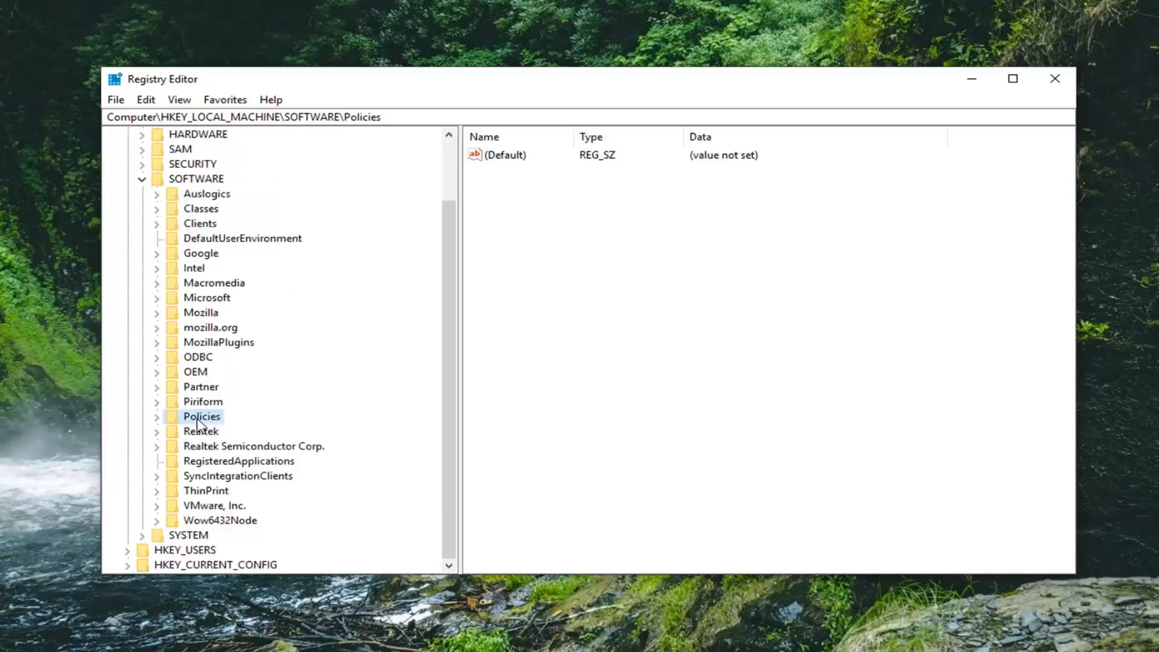
- Create a new key named Google under HKLM\SOFTWARE\Policies
right_click(202, 417)
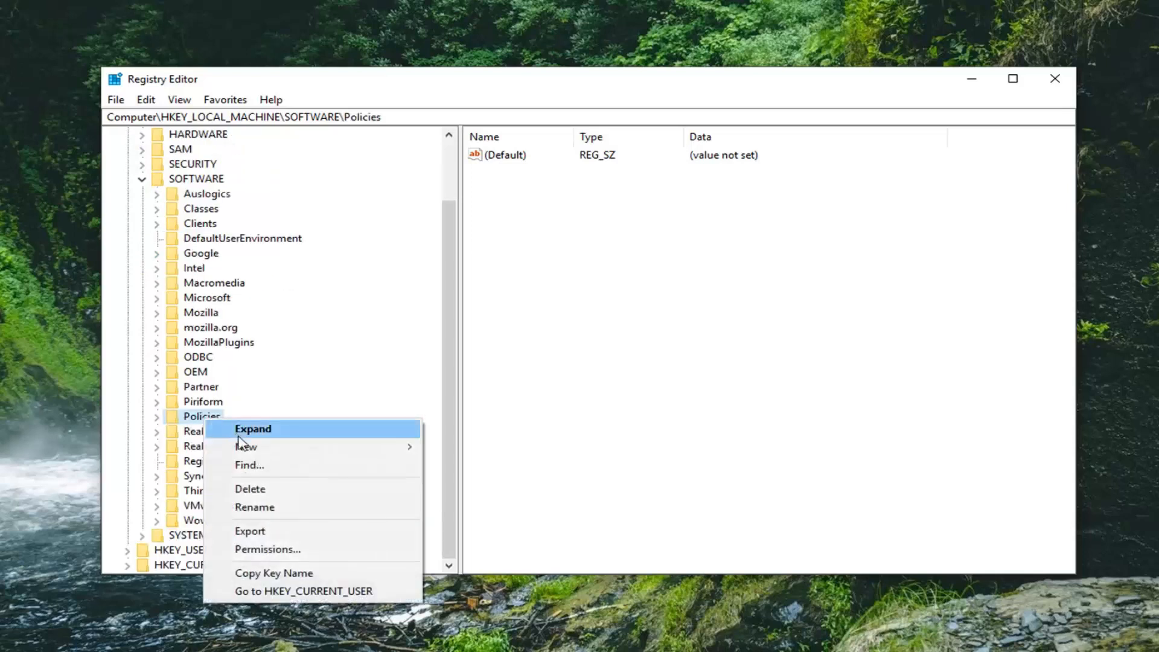
click(245, 447)
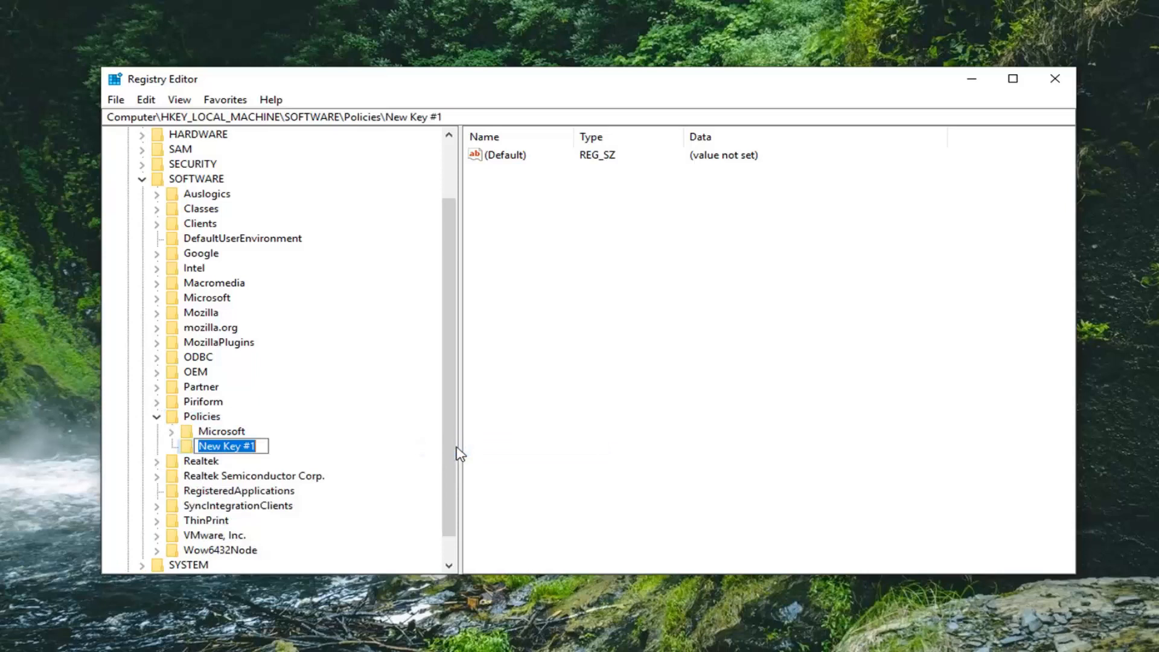
text(Google)
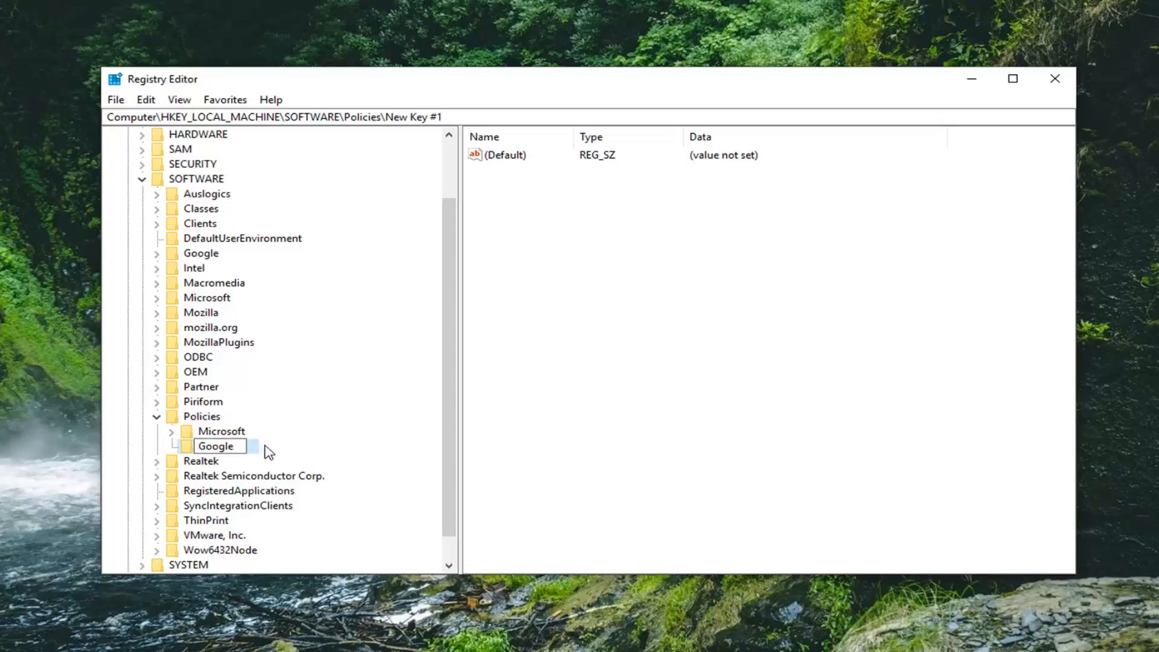
key(Enter)
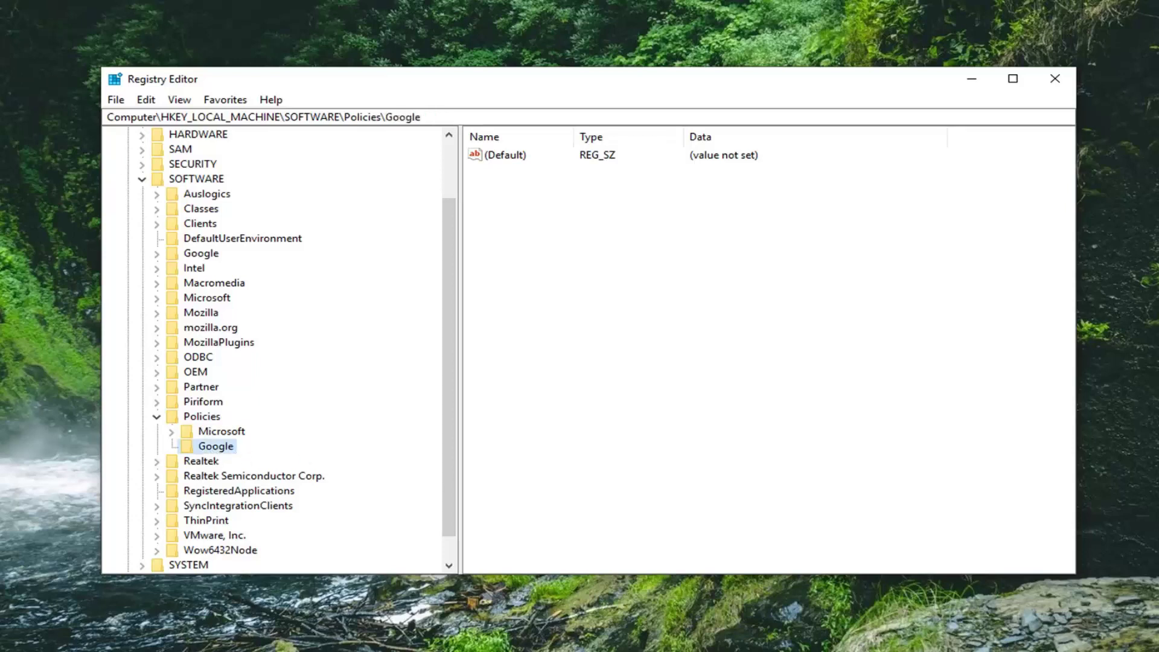
mouse_move(89, 425)
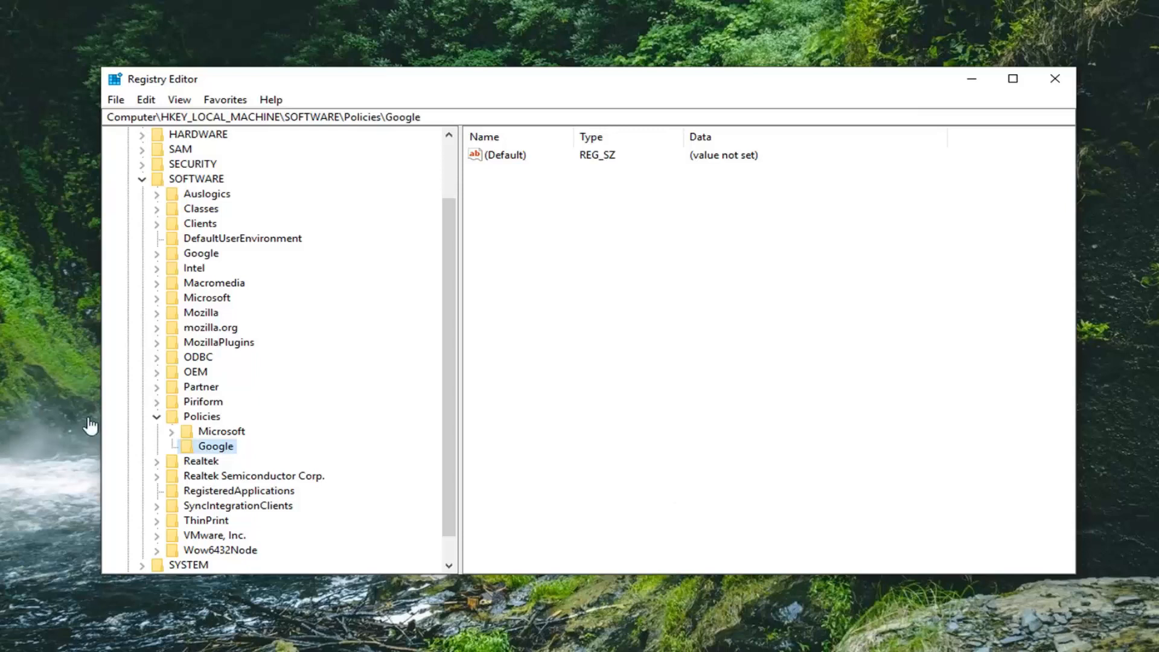
right_click(215, 447)
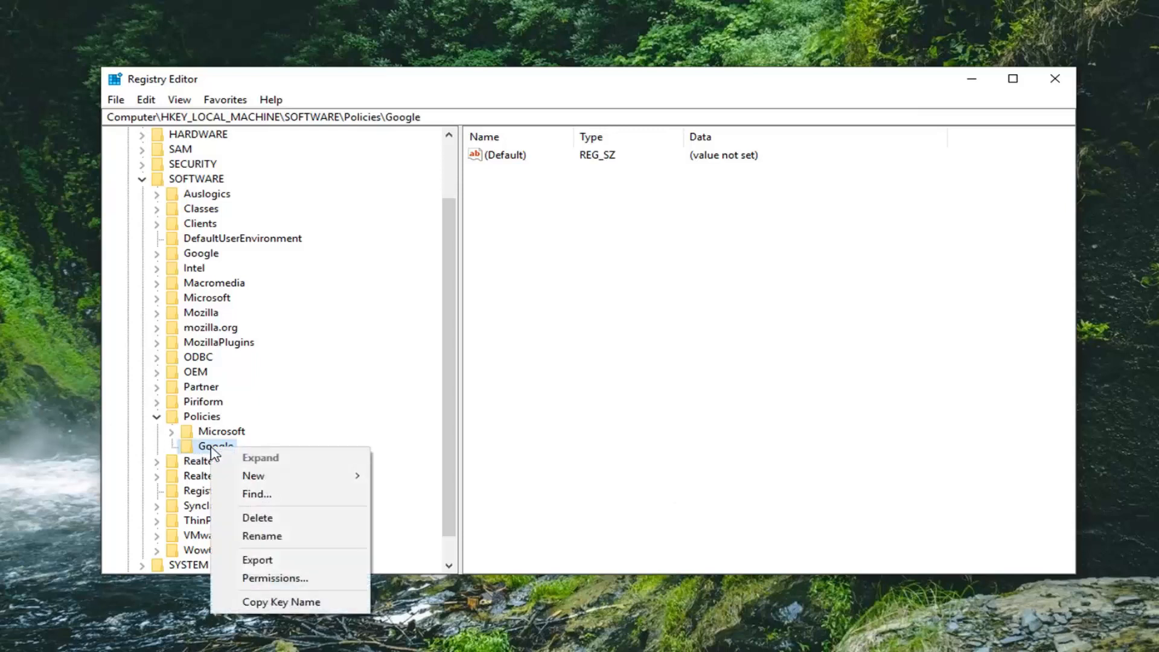
mouse_move(253, 476)
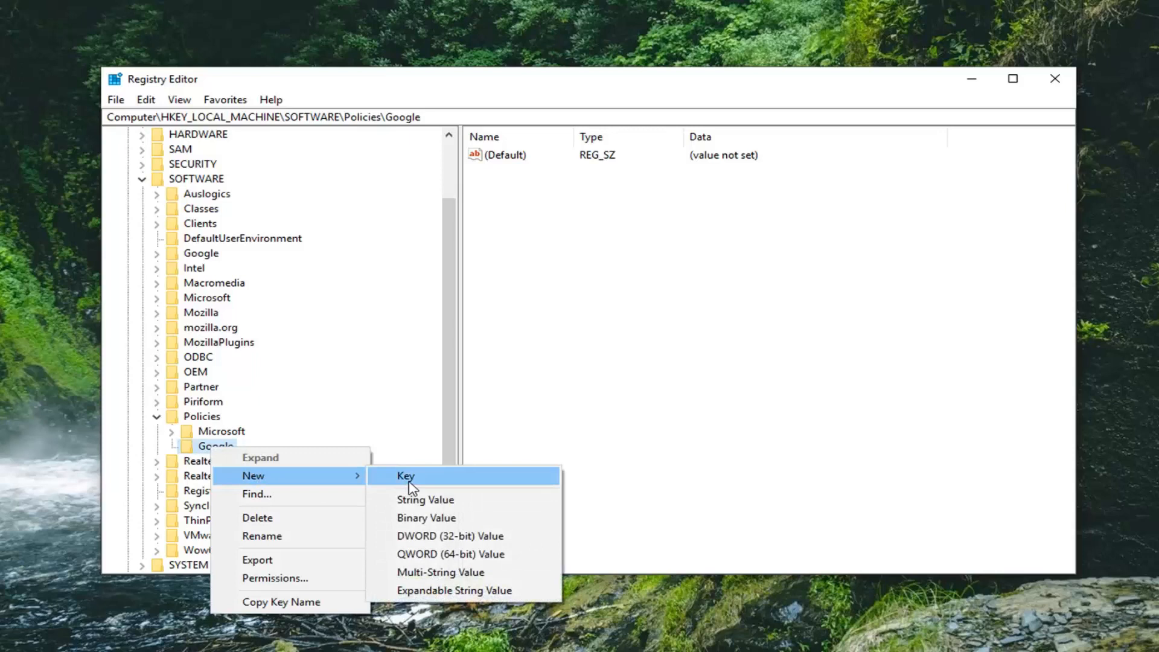
- Add a Chrome subkey under Policies\Google and select it
click(406, 476)
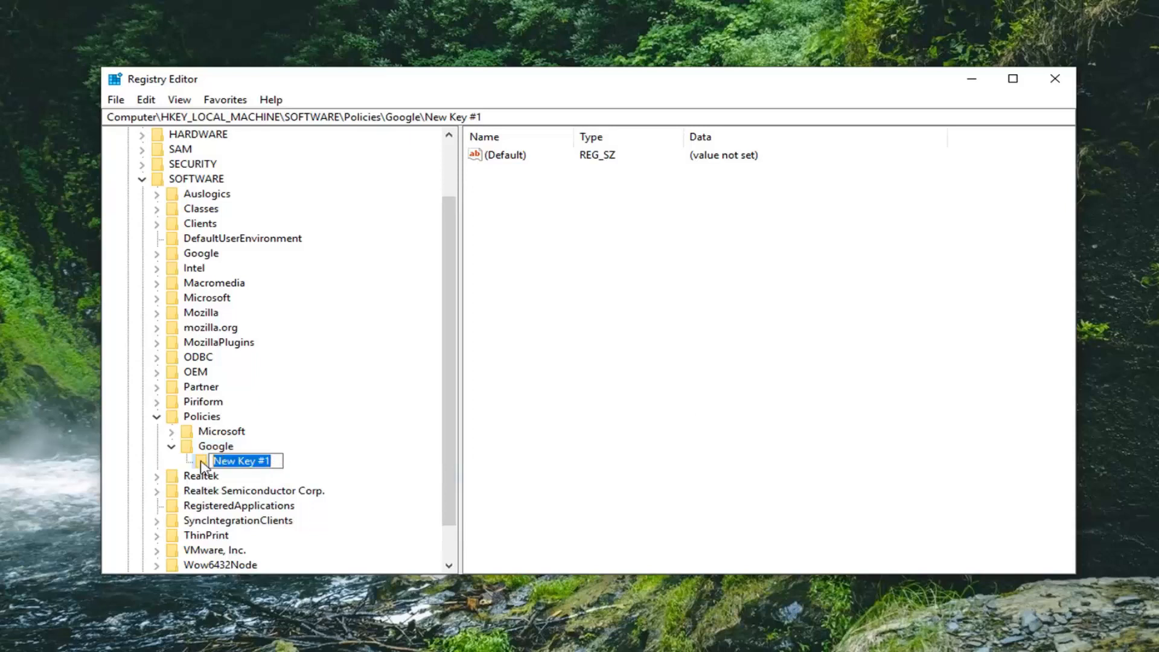
text(C)
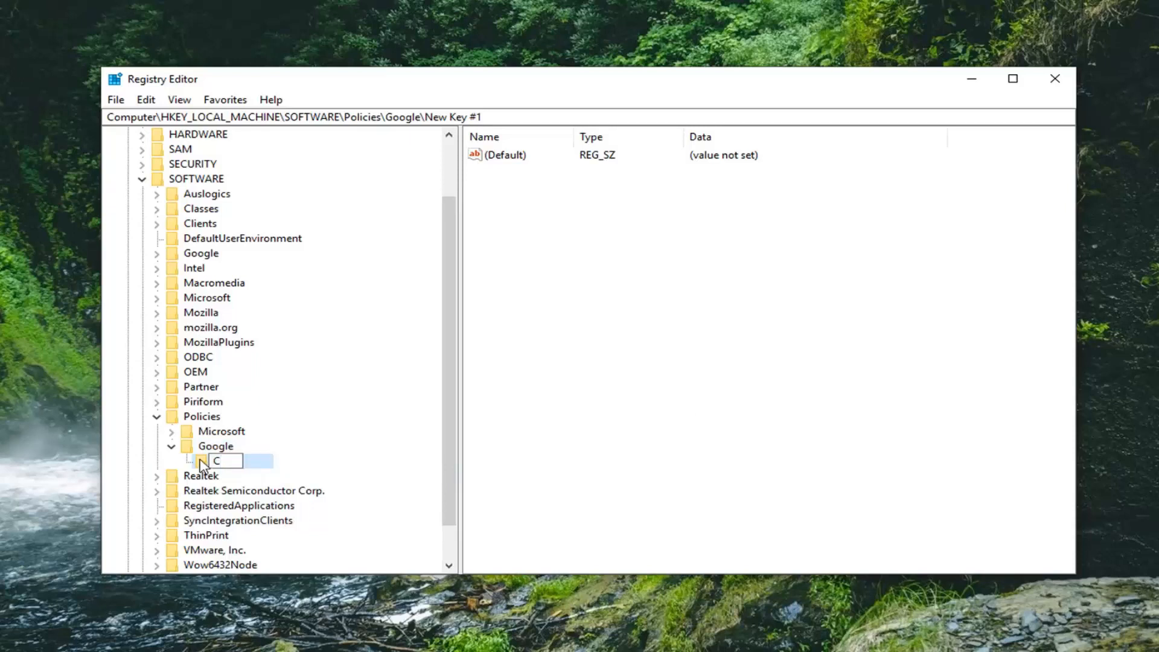
text(hrome)
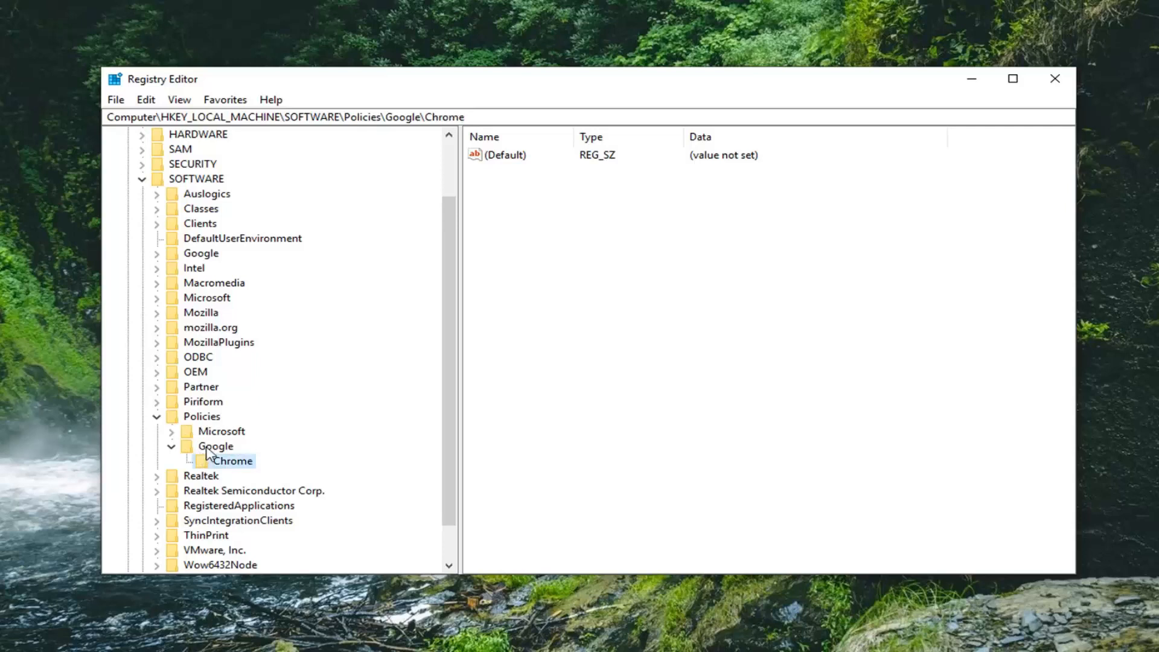
click(214, 447)
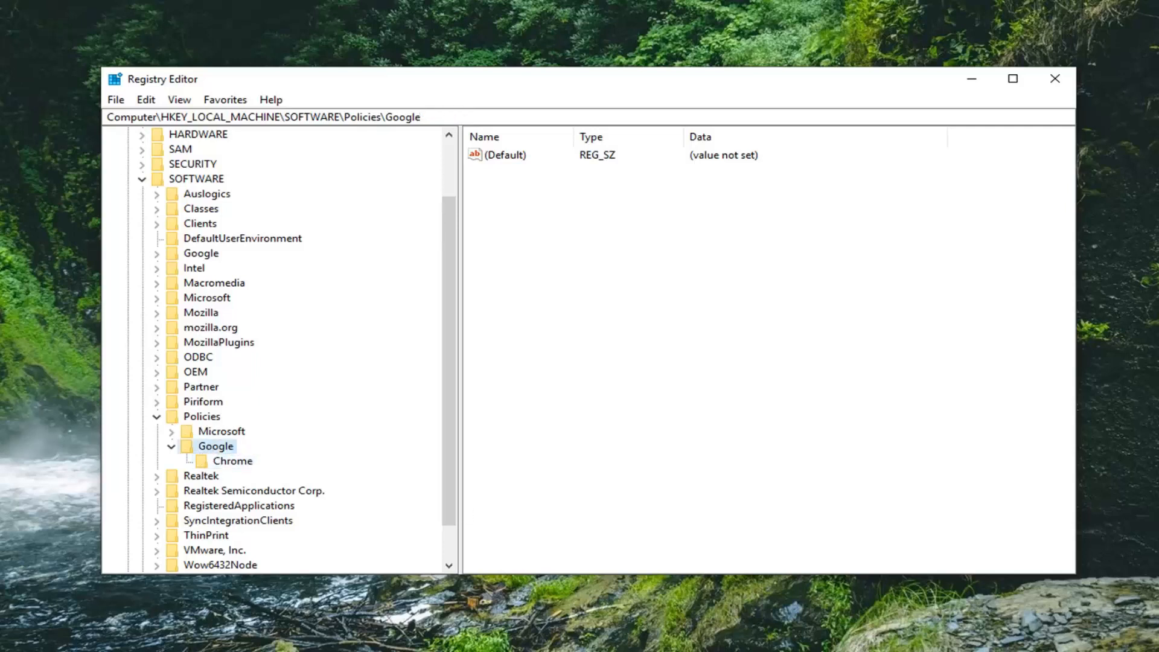
mouse_move(217, 463)
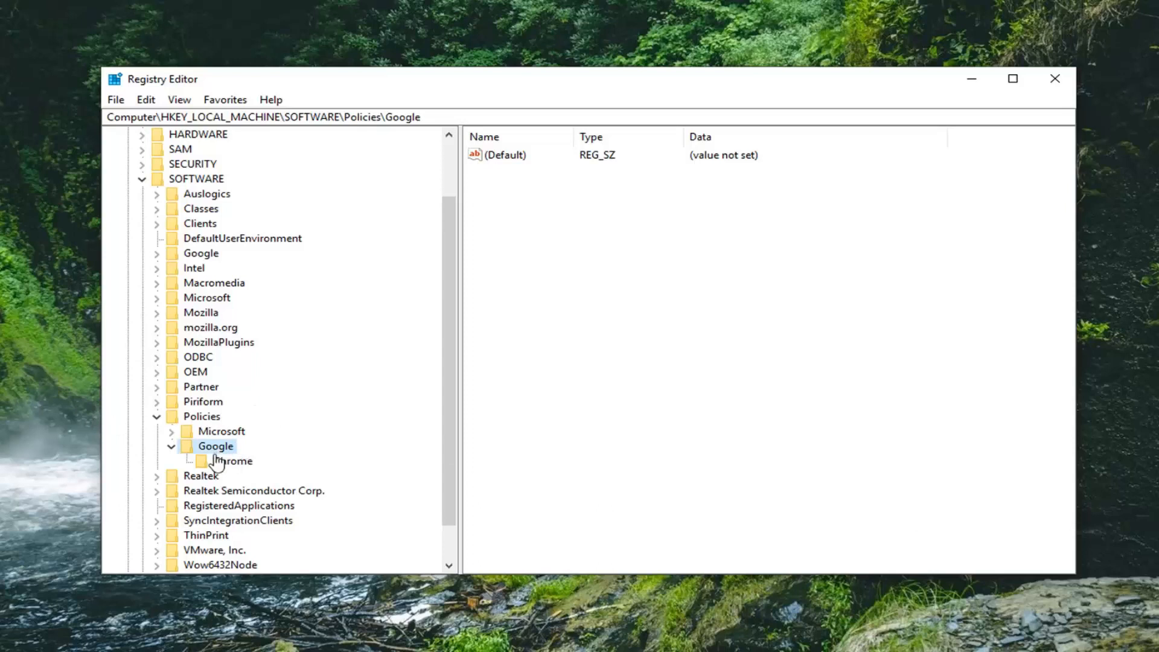
click(233, 461)
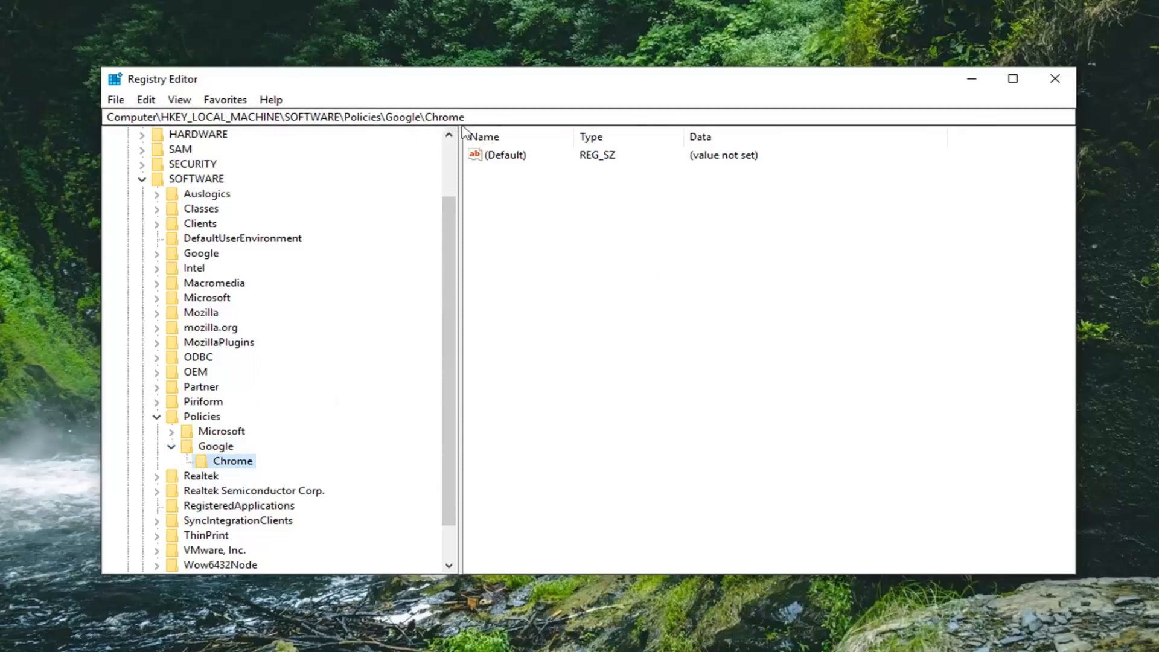
mouse_move(439, 94)
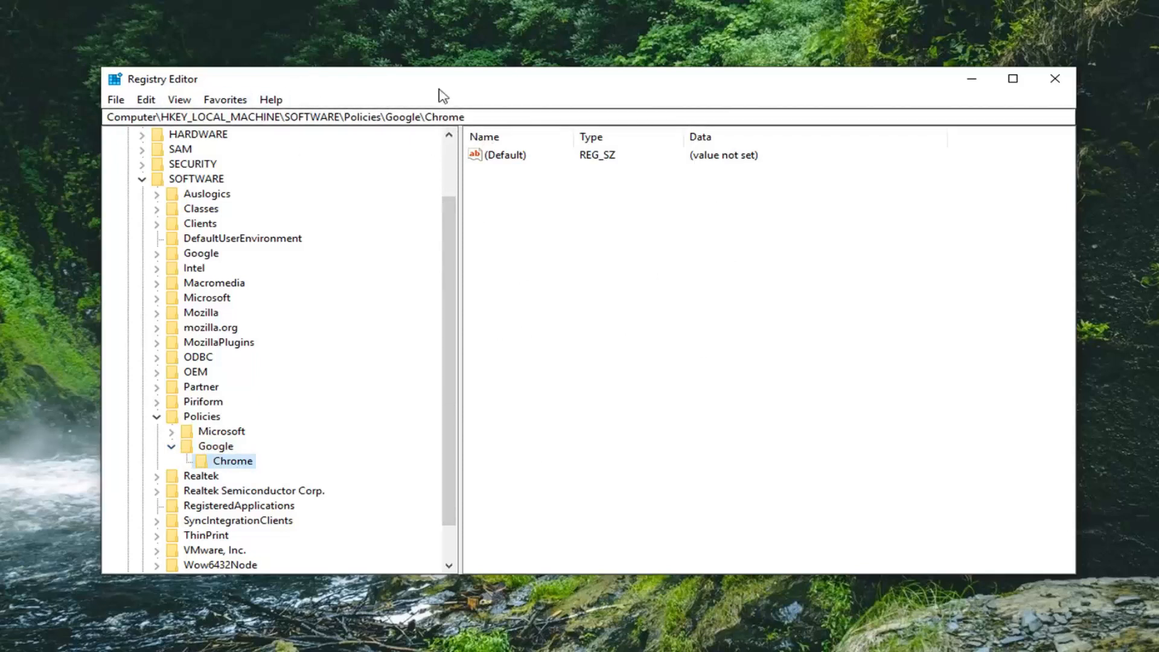
mouse_move(553, 149)
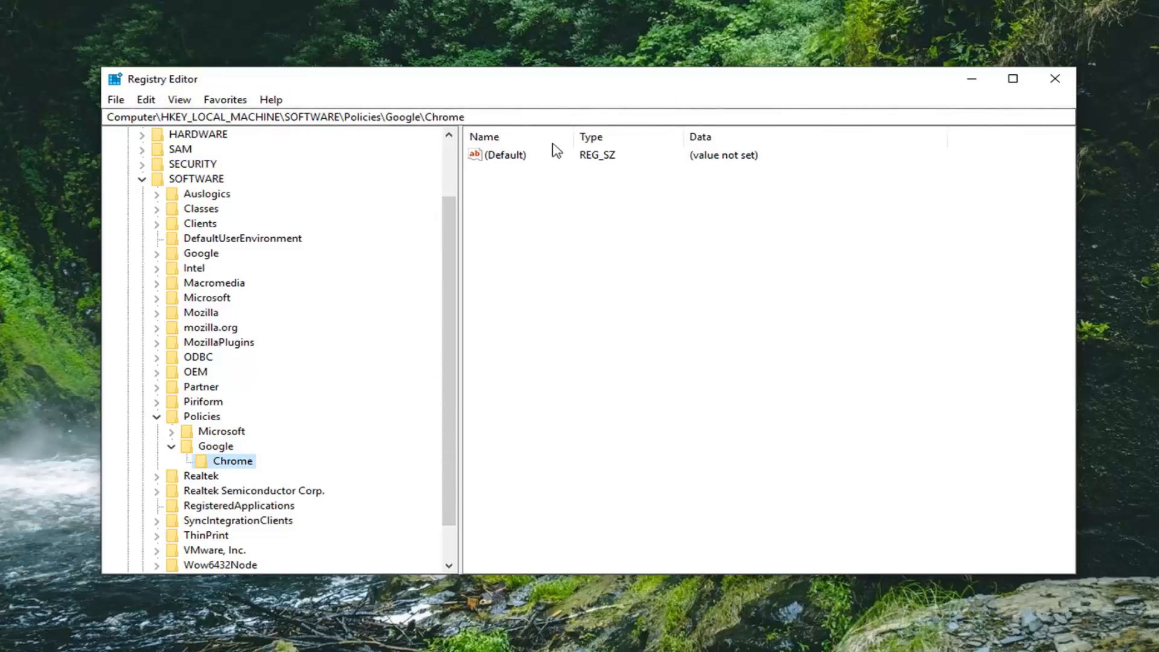
mouse_move(513, 198)
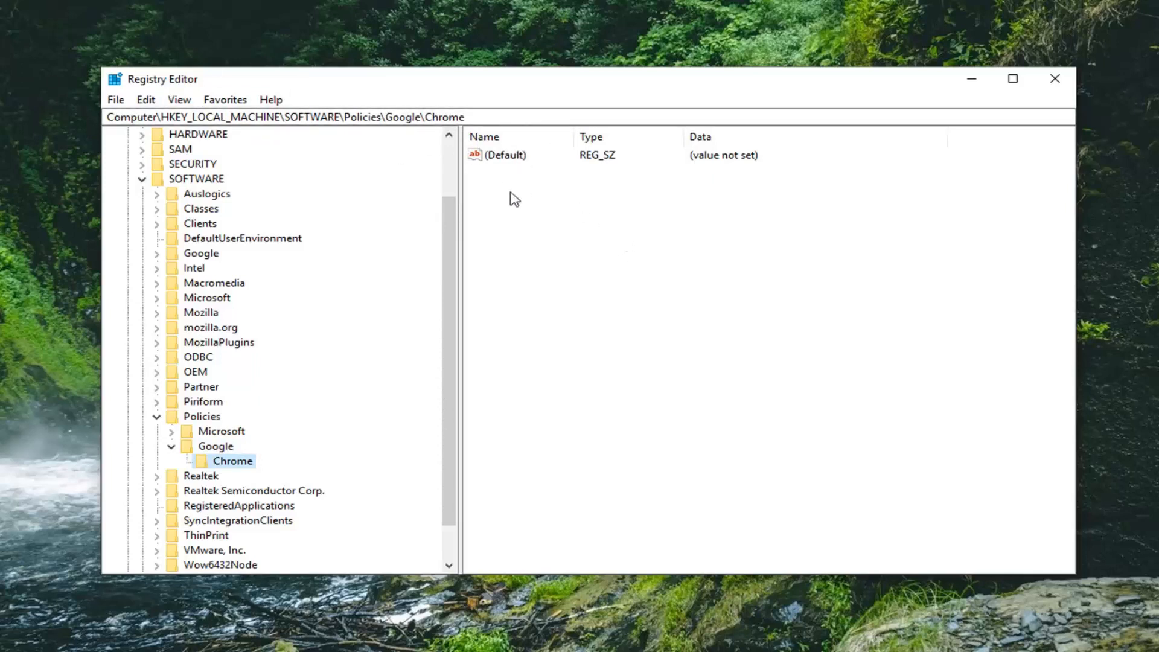
- Create a DWORD (32-bit) value in the Chrome key named IncognitoModeAvailability
right_click(513, 198)
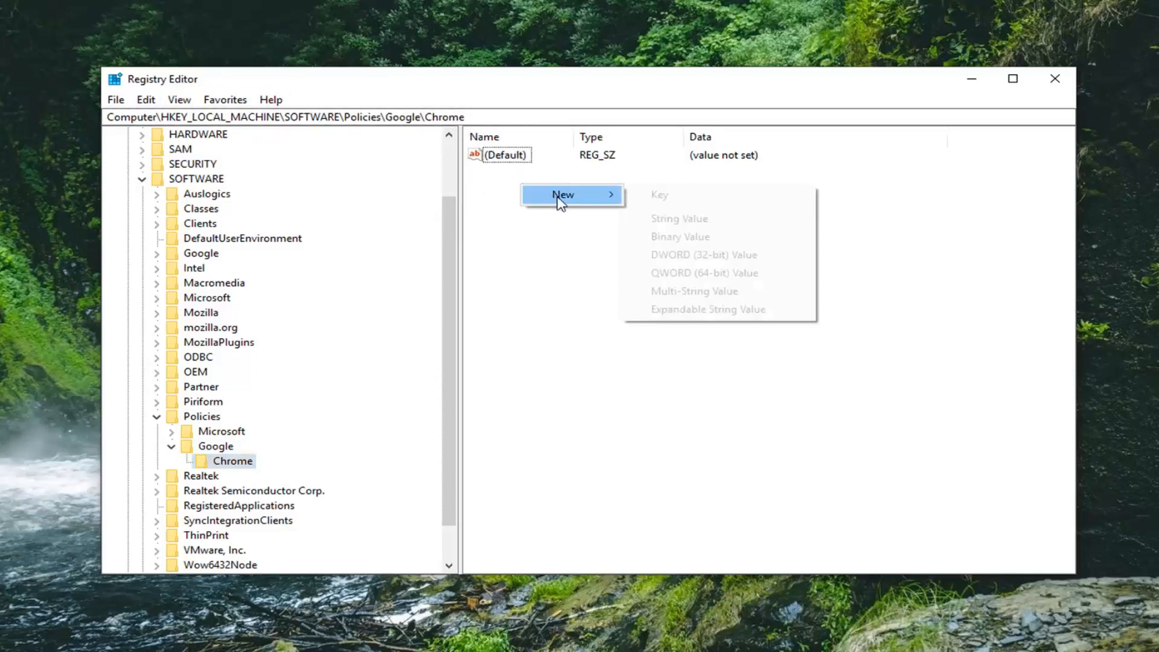
mouse_move(673, 260)
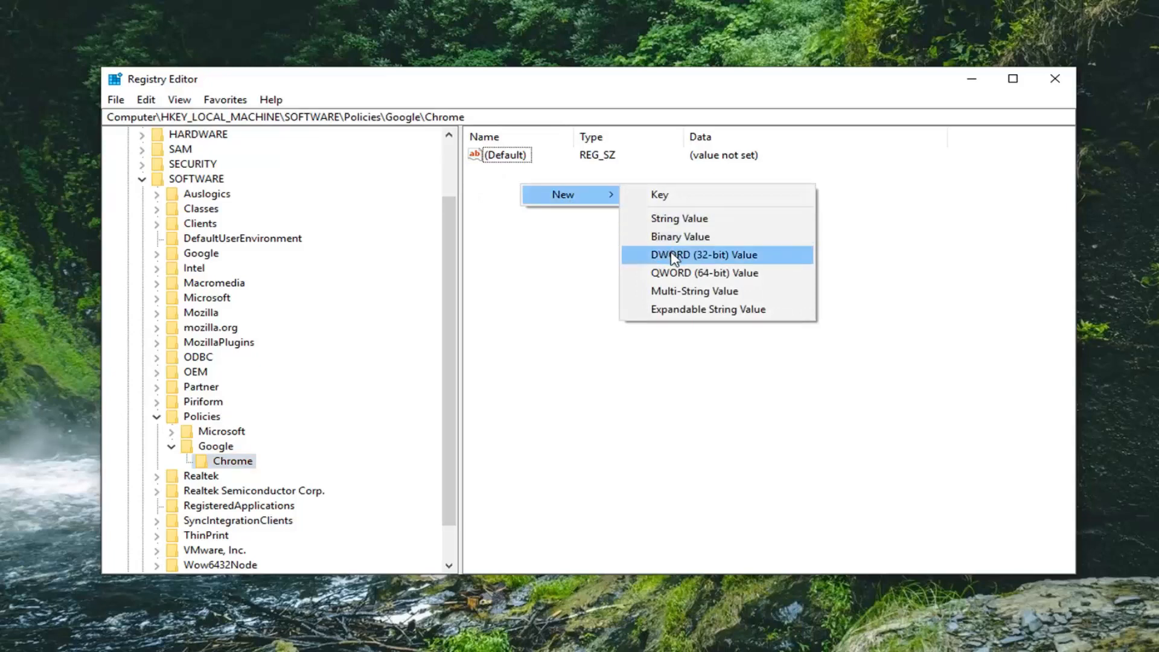
click(710, 255)
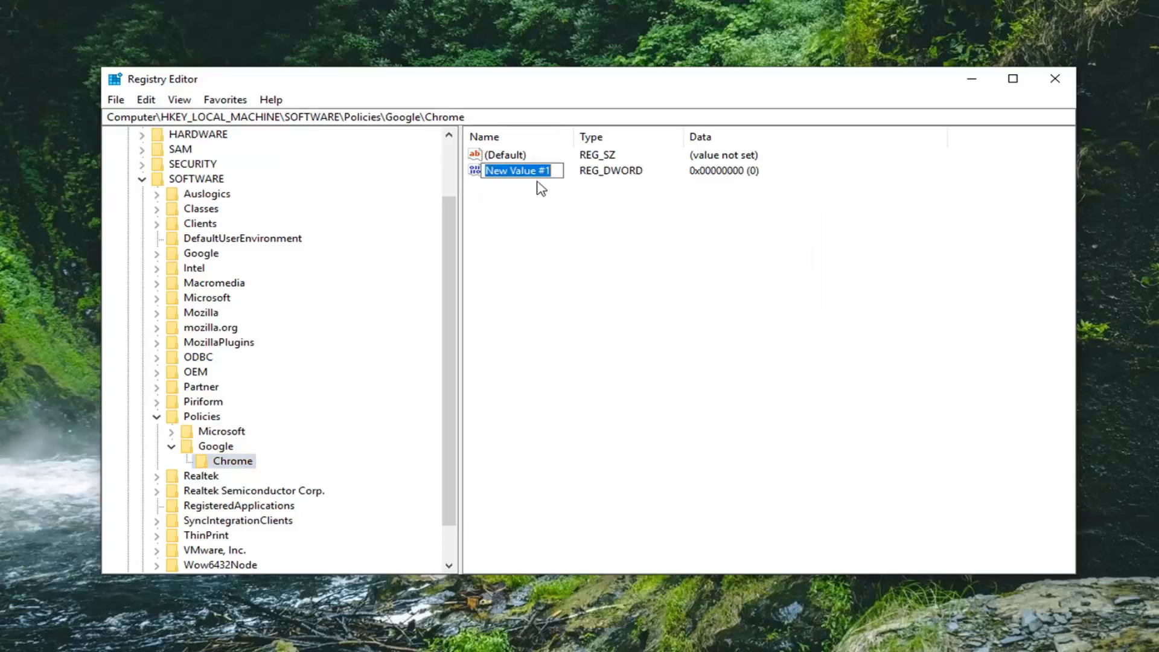
text(Incognit)
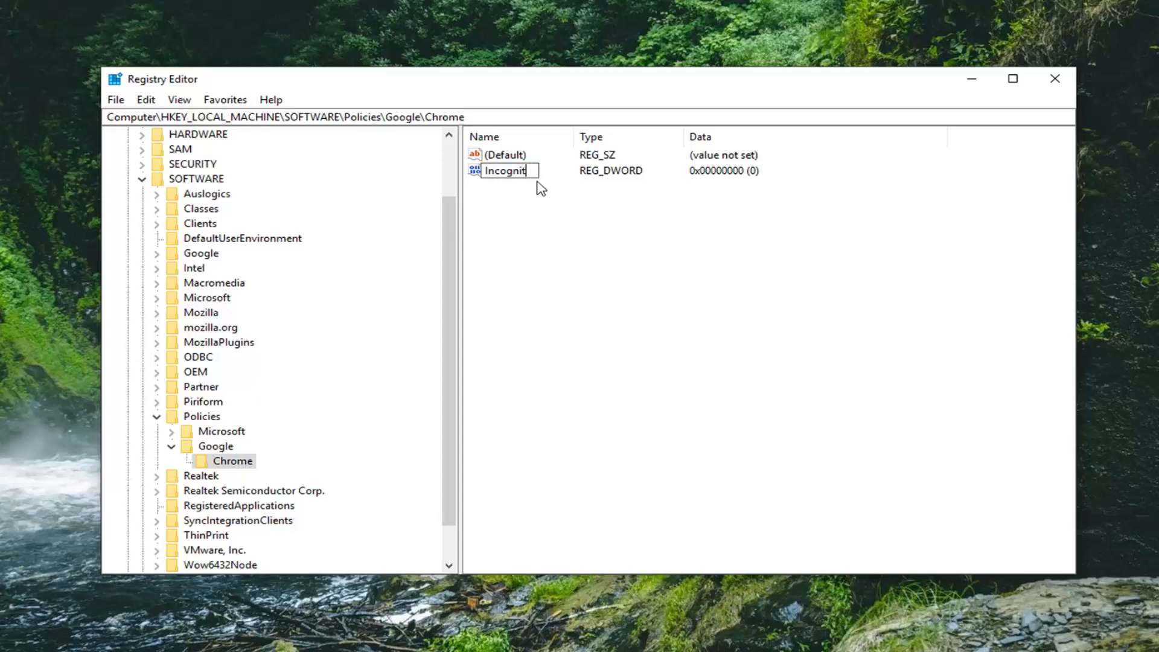
text(o)
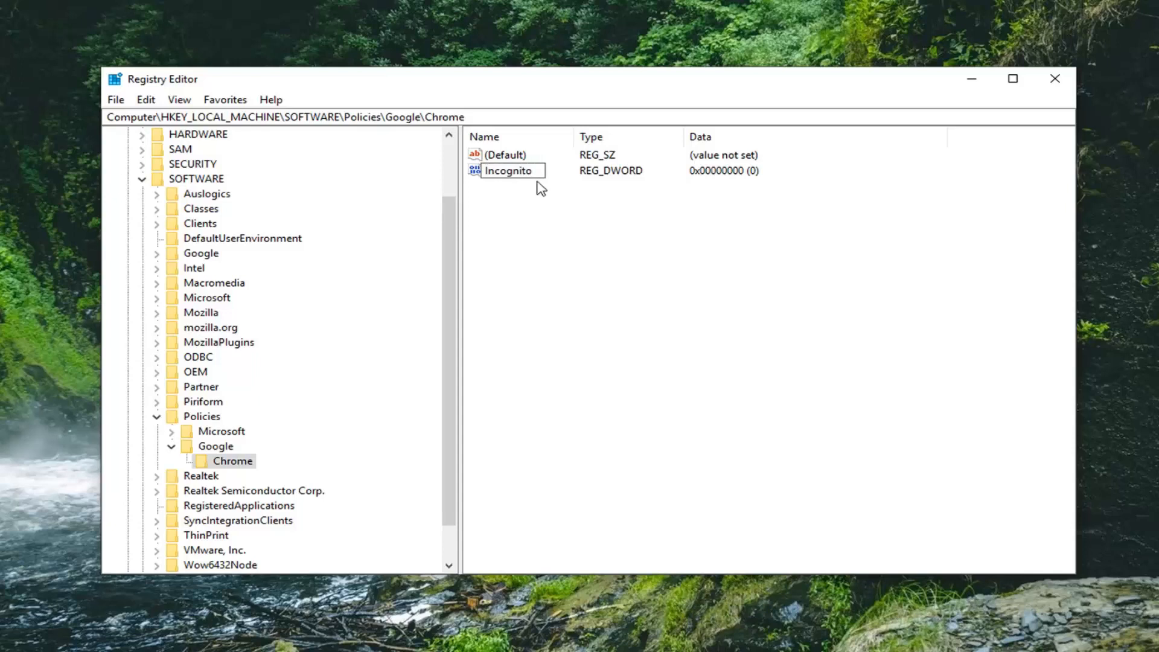
text(M)
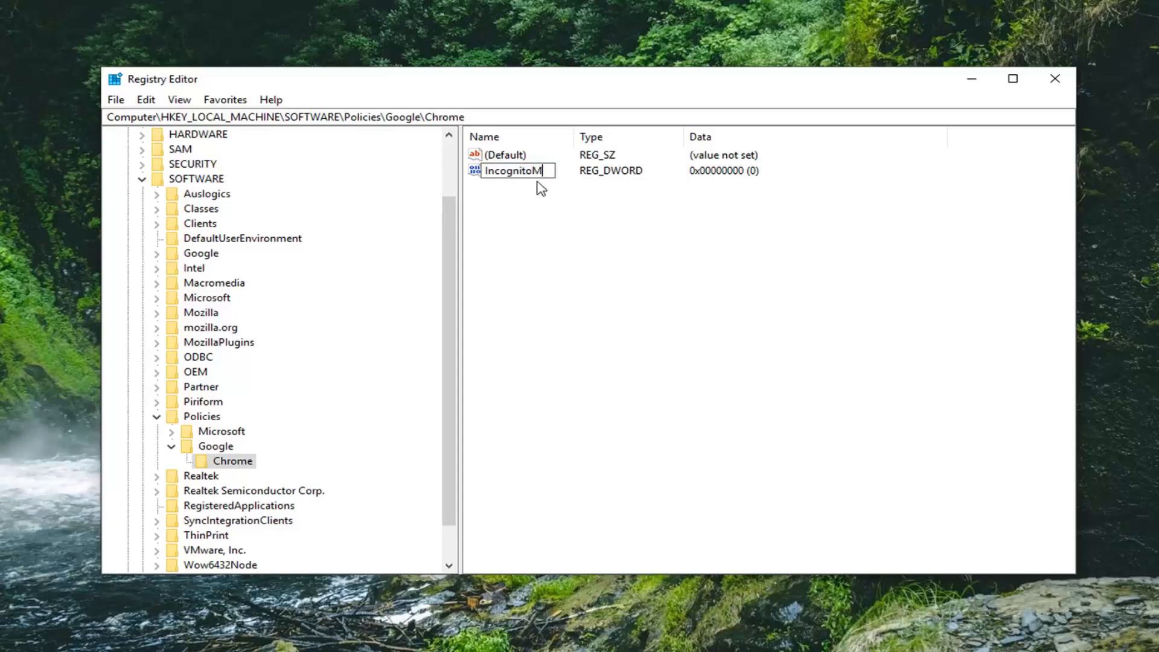
text(odeAvail)
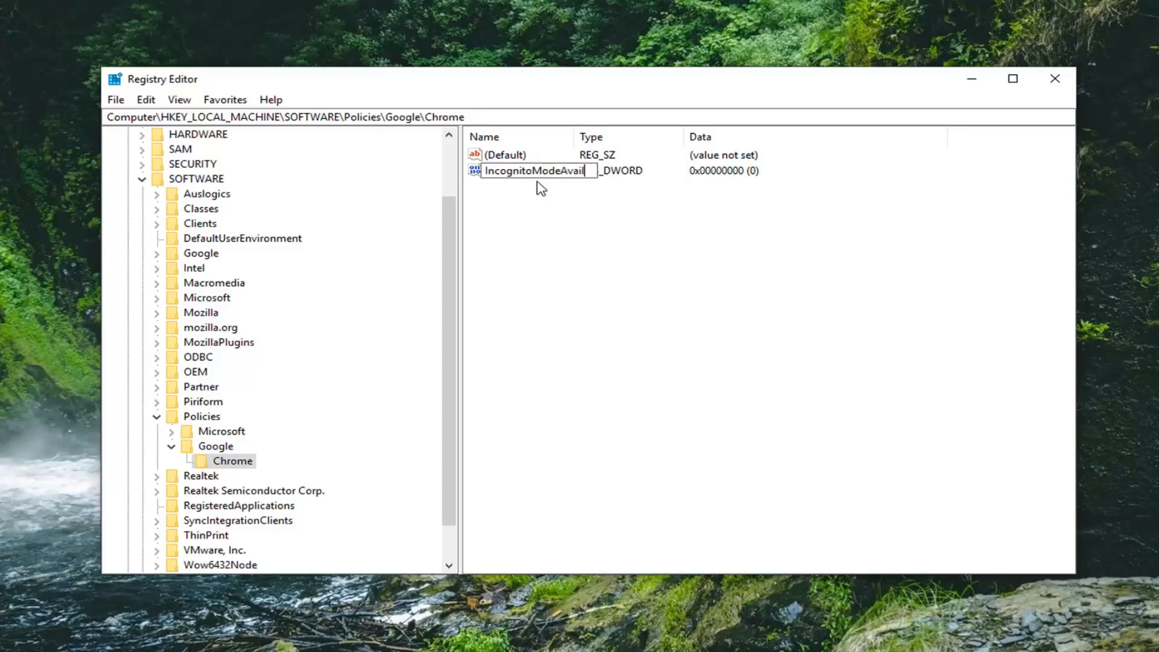
text(ability)
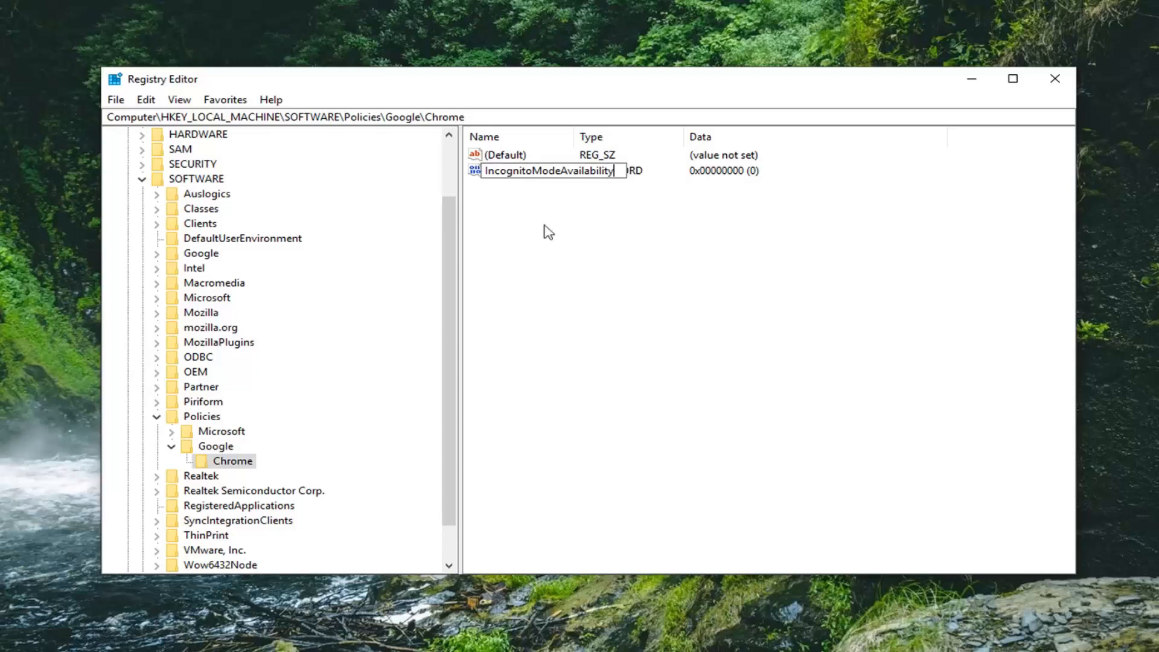
mouse_move(566, 275)
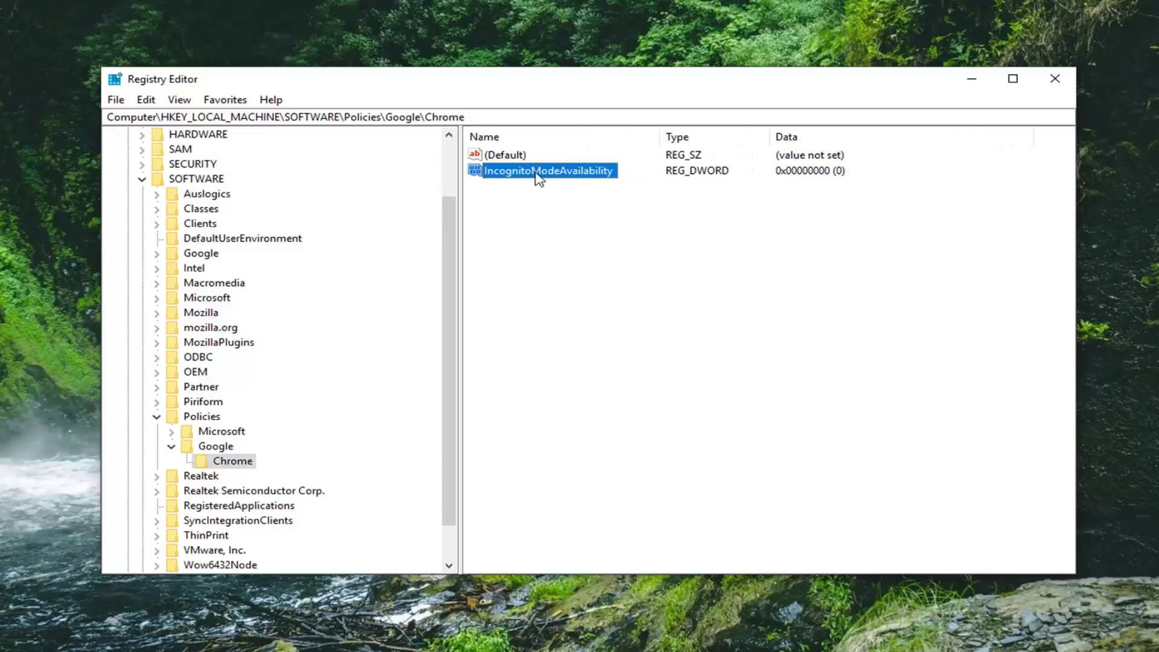
mouse_move(556, 180)
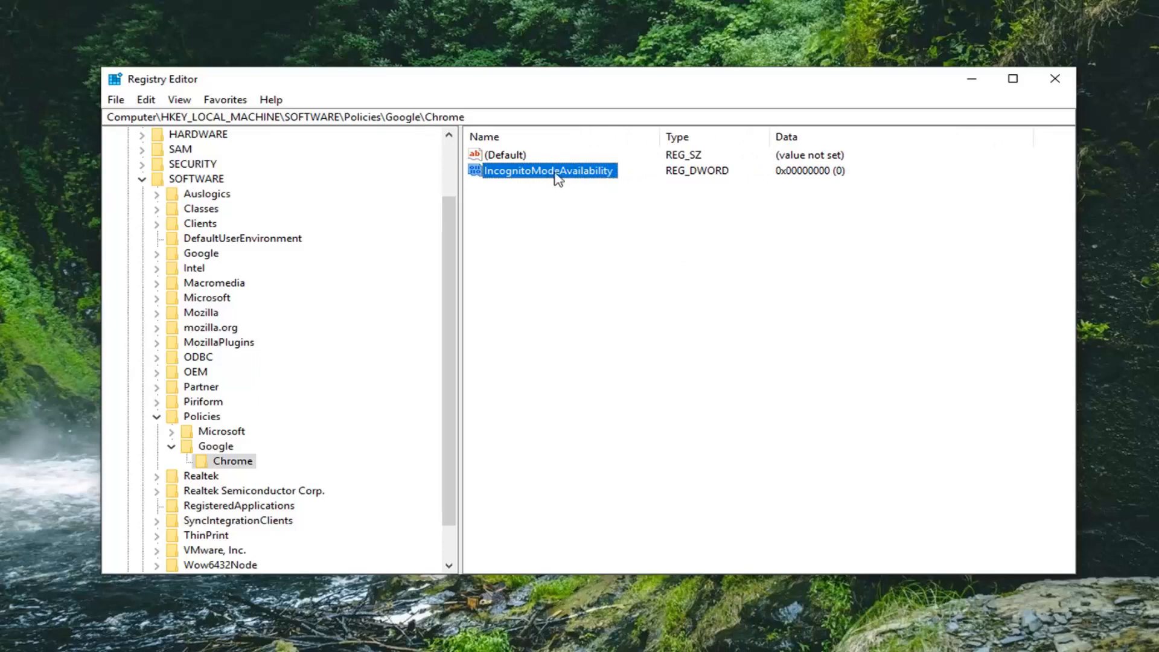
- Set IncognitoModeAvailability's value data to 1 and close Registry Editor
double_click(550, 171)
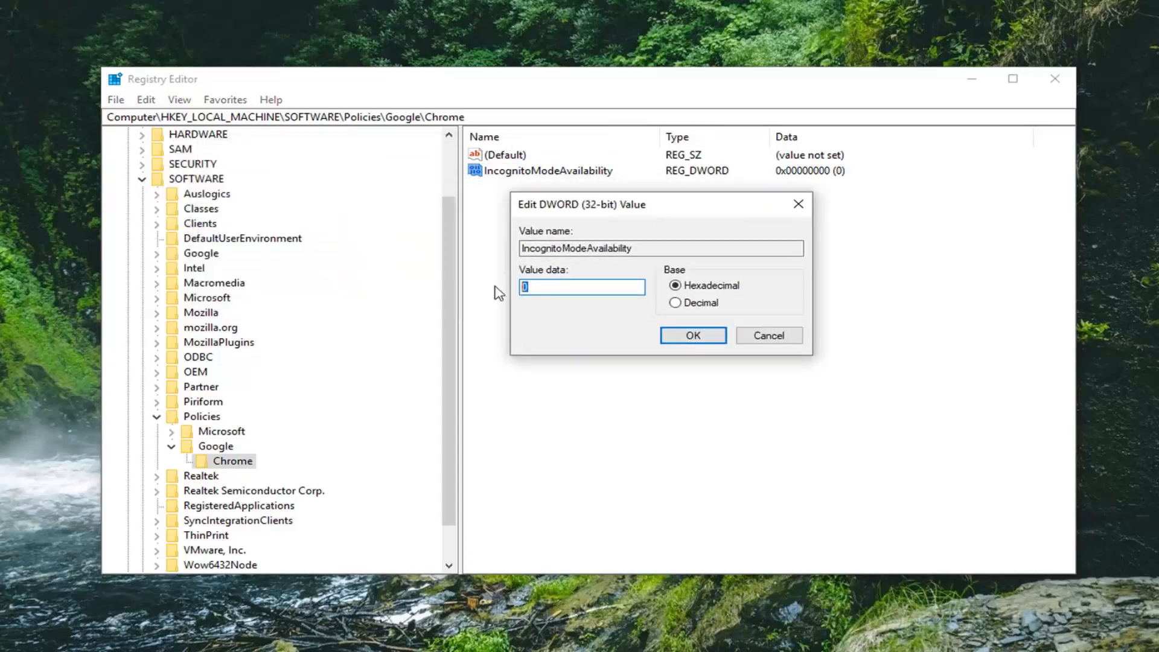
text(1)
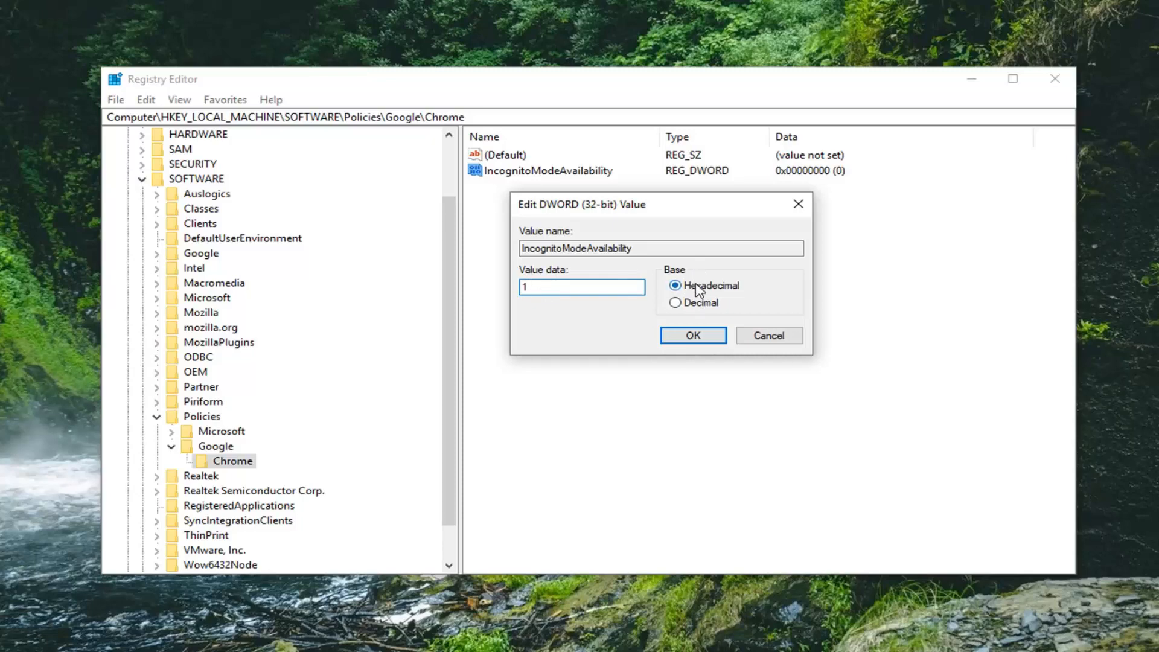
click(693, 335)
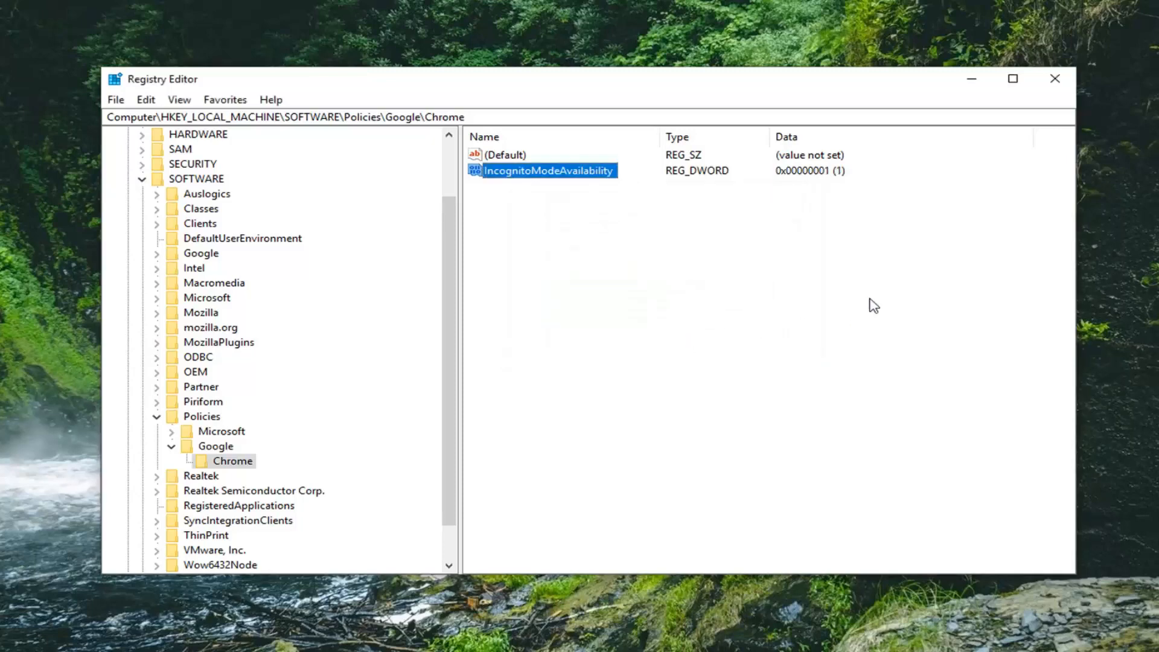
click(1055, 79)
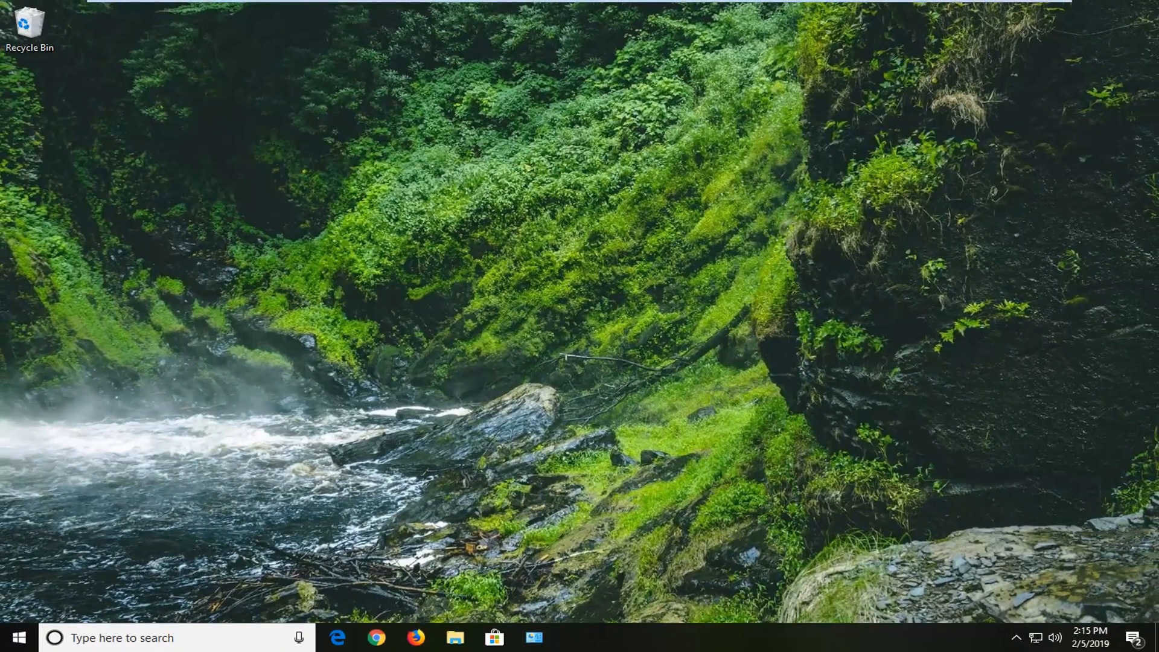